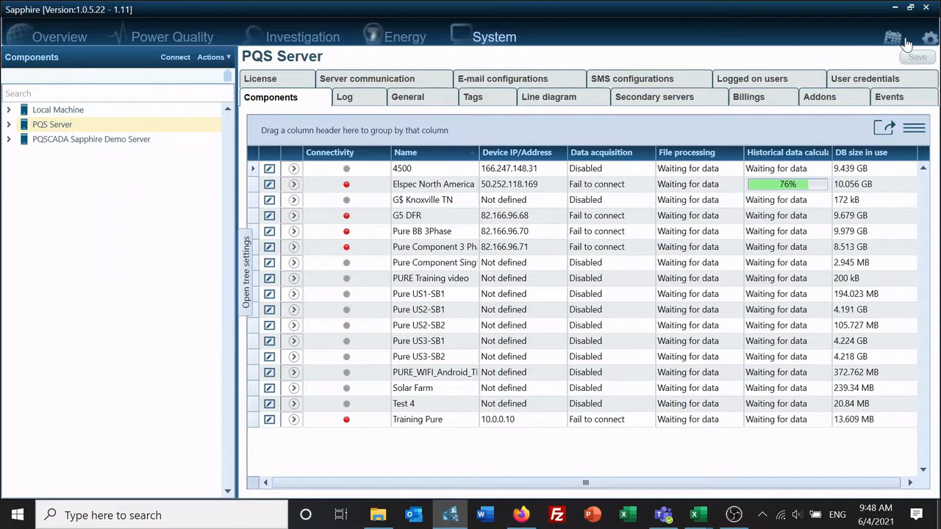
# - Start a new server task from the PQS Server tasks list
pyautogui.click(893, 38)
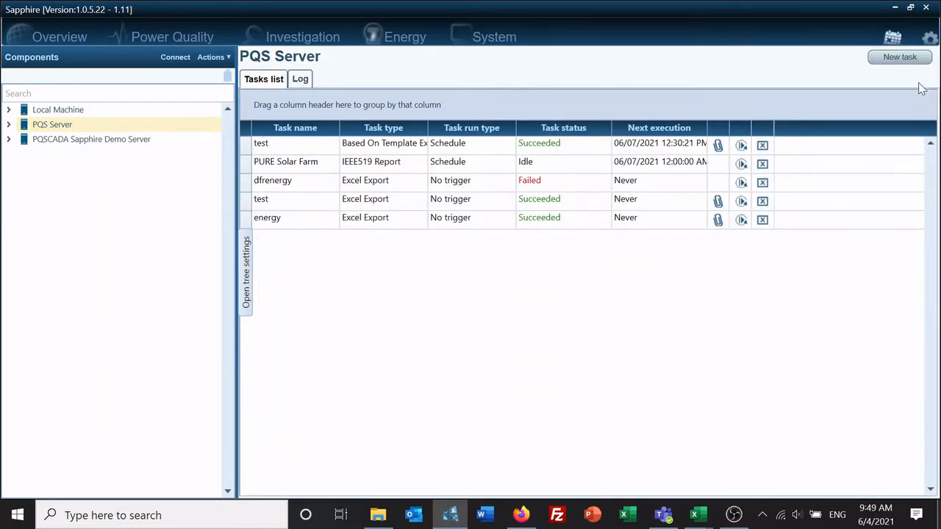
pyautogui.click(899, 55)
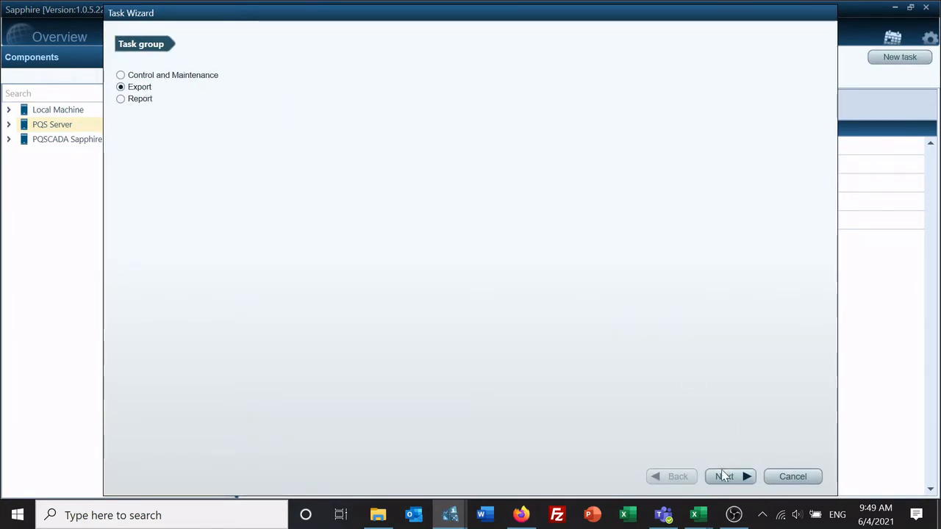
# - Choose PQDIF Export as the task type and reach its initial configuration
pyautogui.click(723, 476)
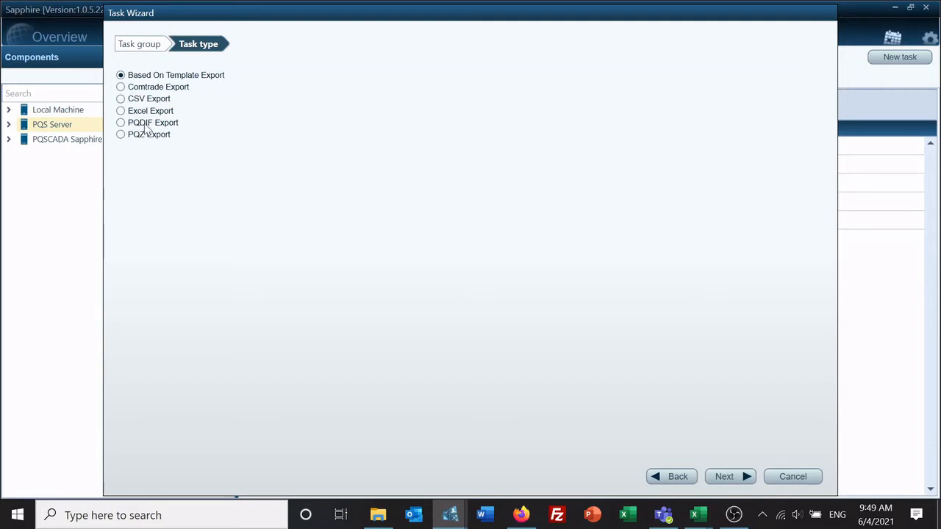
pyautogui.click(121, 122)
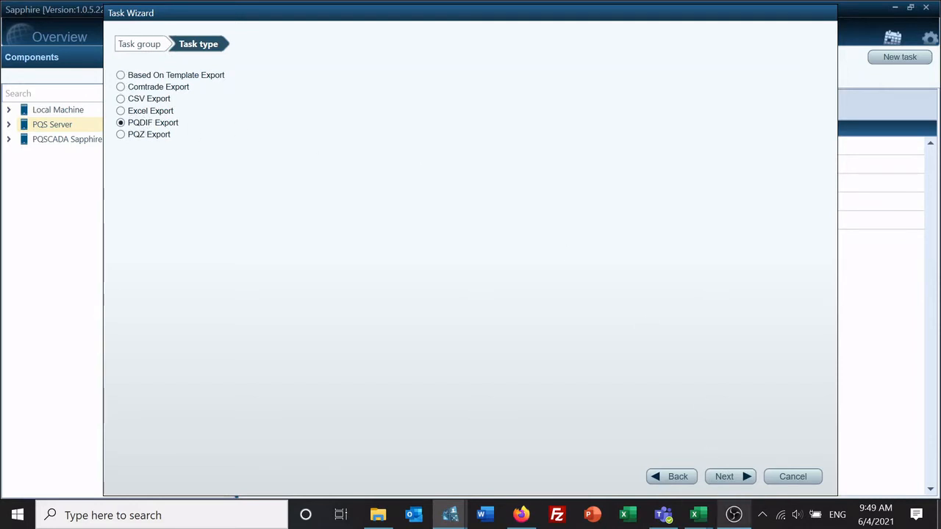
pyautogui.click(723, 476)
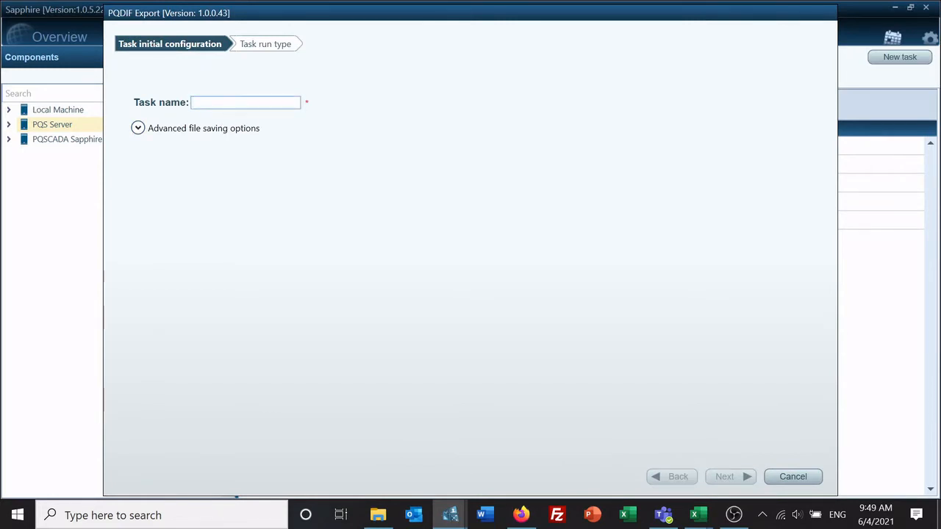
# - Name the task 'PURE 1 PQDiff Events'
pyautogui.write('PURE 1')
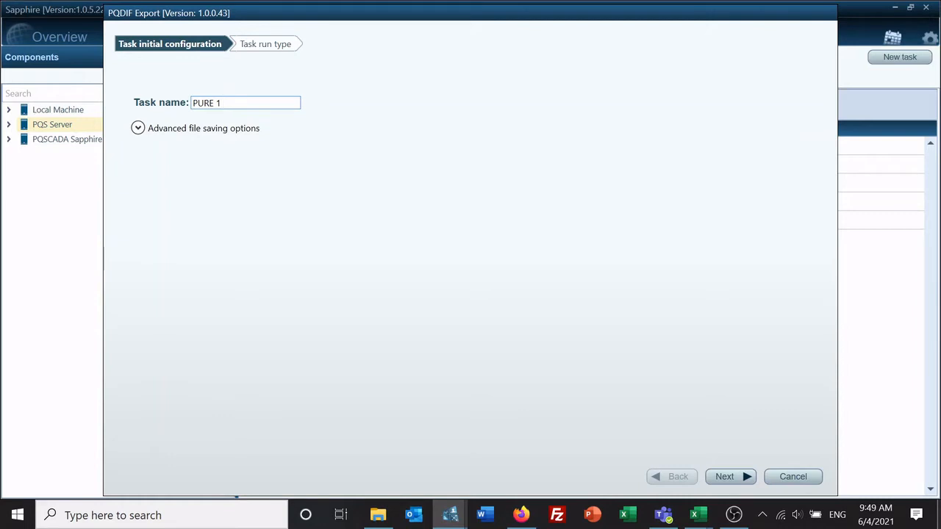
pyautogui.write('PQDI')
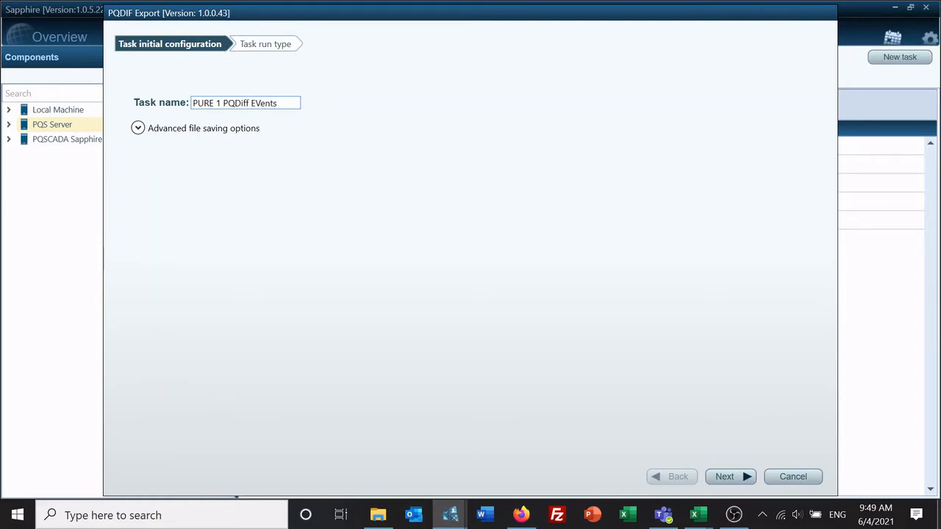
pyautogui.press('BackSpace')
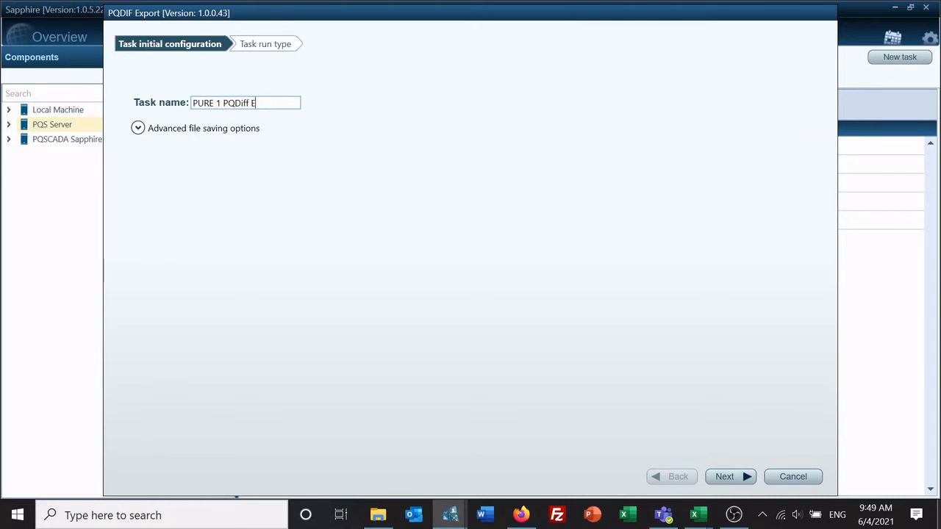
pyautogui.write('vents')
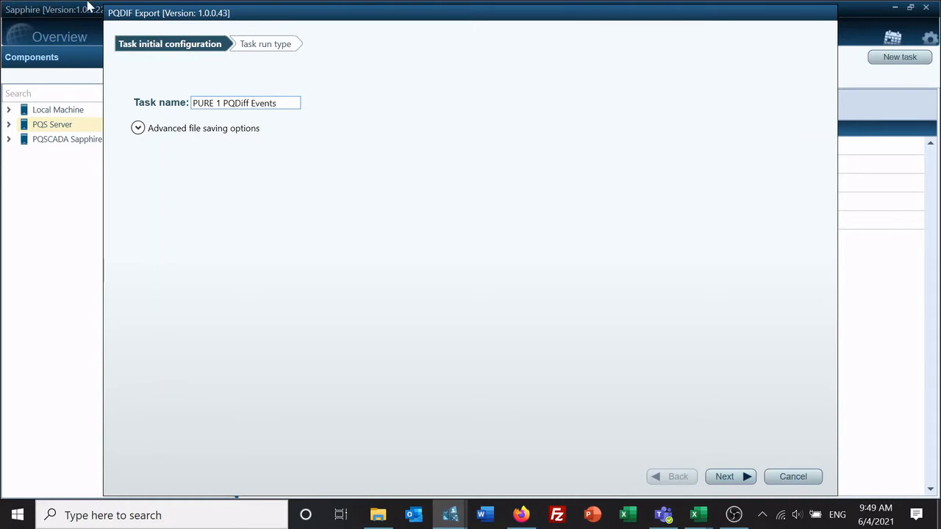
# - Set the output folder manually to C:\Users\ehubbard\Documents\Customer Support
pyautogui.click(138, 128)
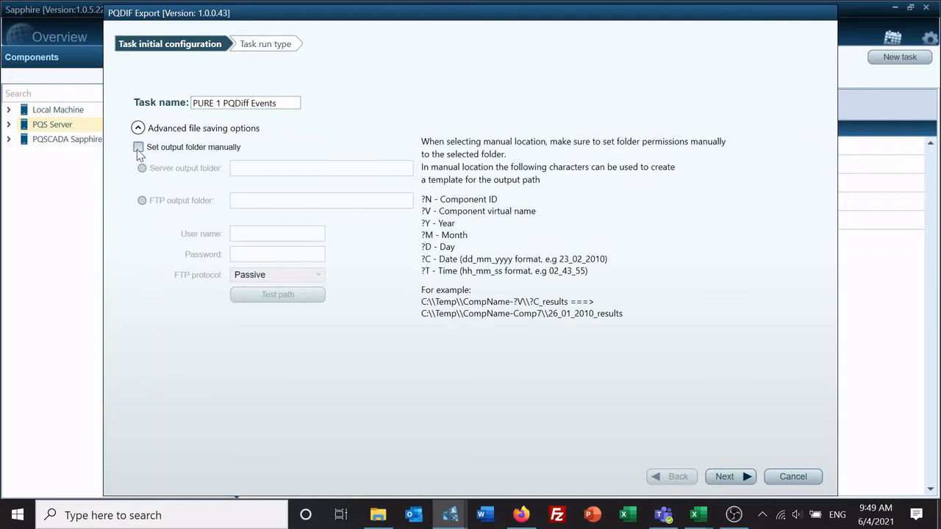
pyautogui.click(138, 147)
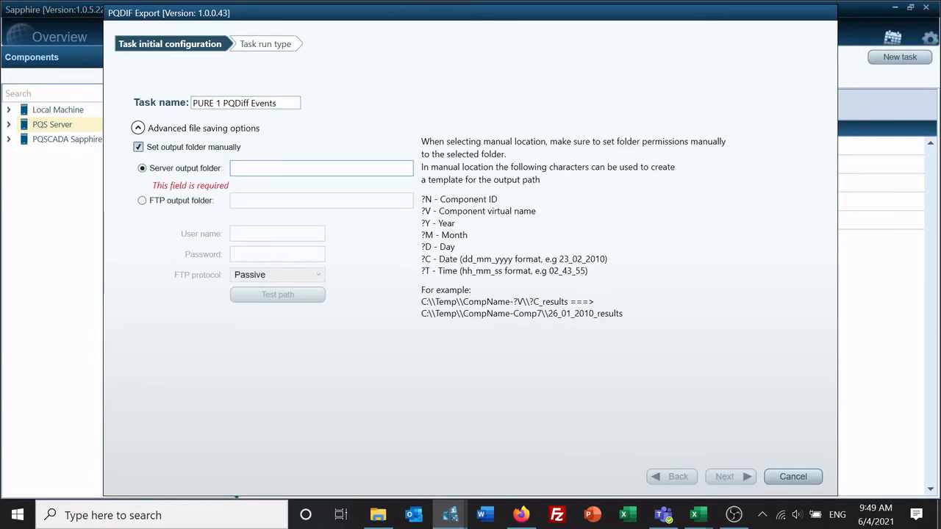
pyautogui.write('C:\\Users\\ehubbard\\Documents\\Customer Support')
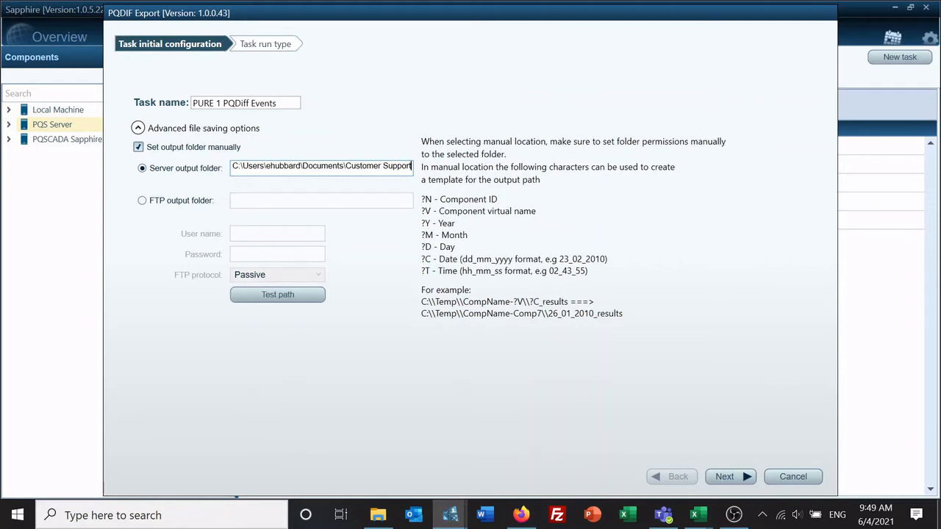
pyautogui.moveTo(503, 273)
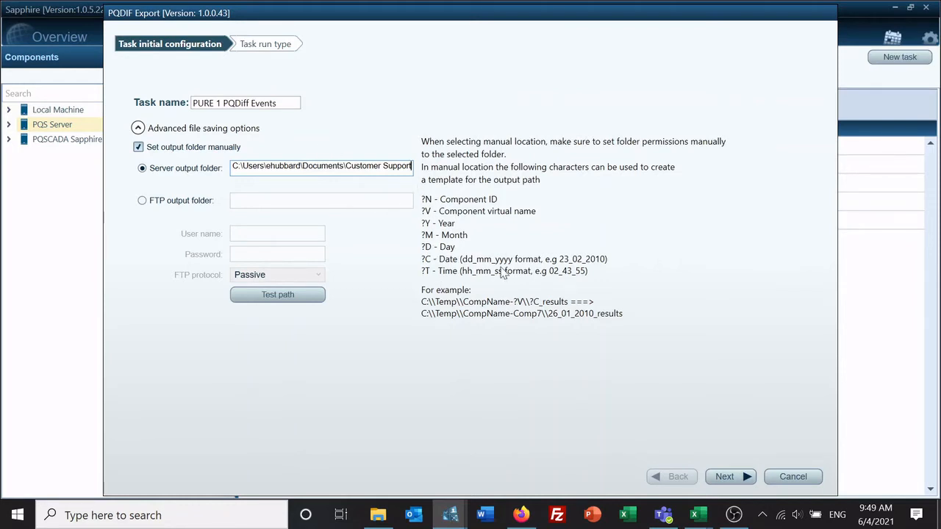
pyautogui.moveTo(433, 214)
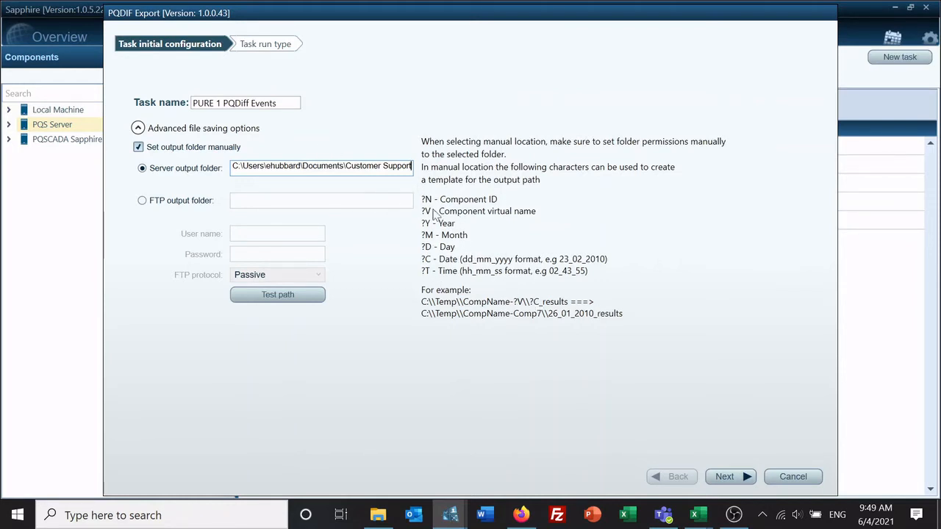
pyautogui.moveTo(443, 270)
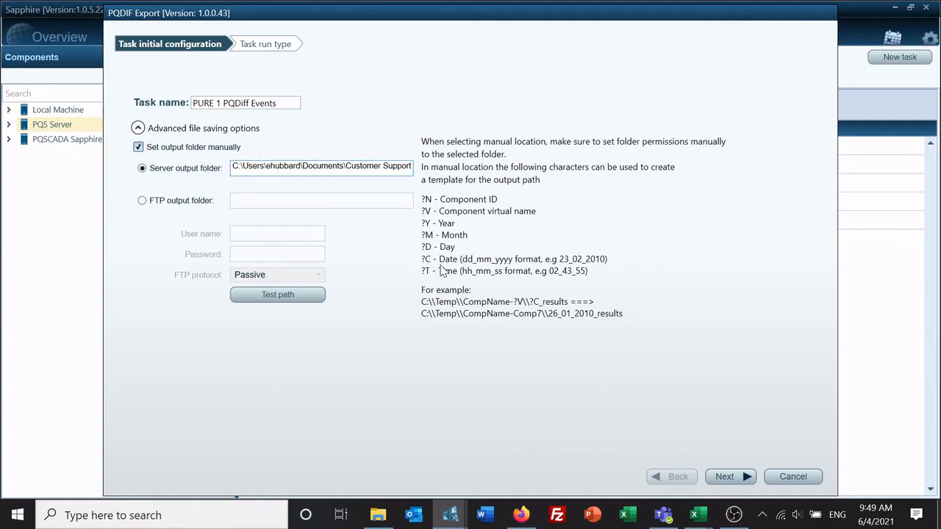
# - Append ?Y and ?M year/month subfolders to the path and confirm it tests valid
pyautogui.click(320, 165)
pyautogui.write('\\\\?V\\\\')
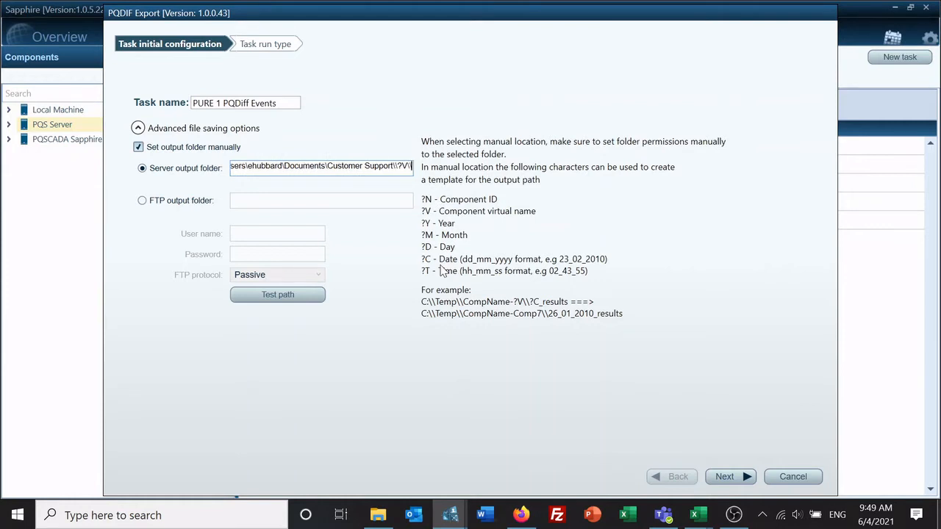
pyautogui.write('?Y\\\\')
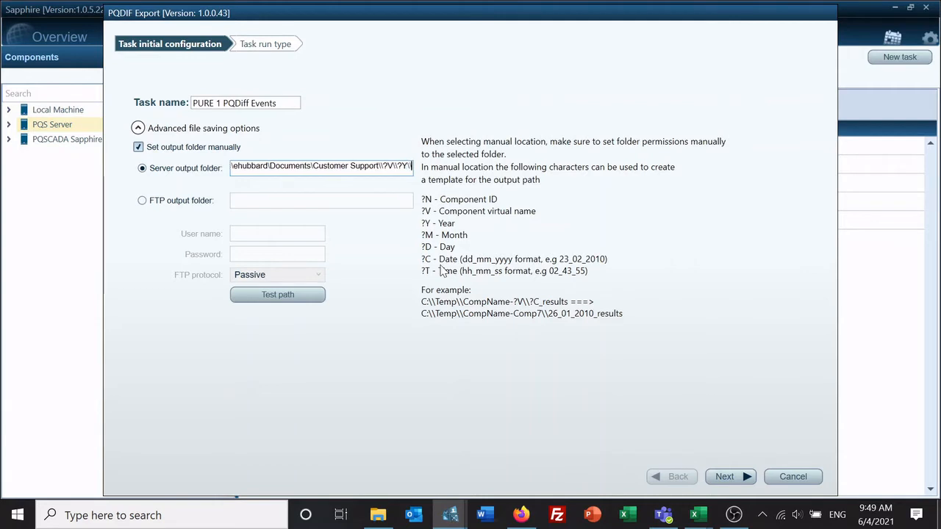
pyautogui.write('?M')
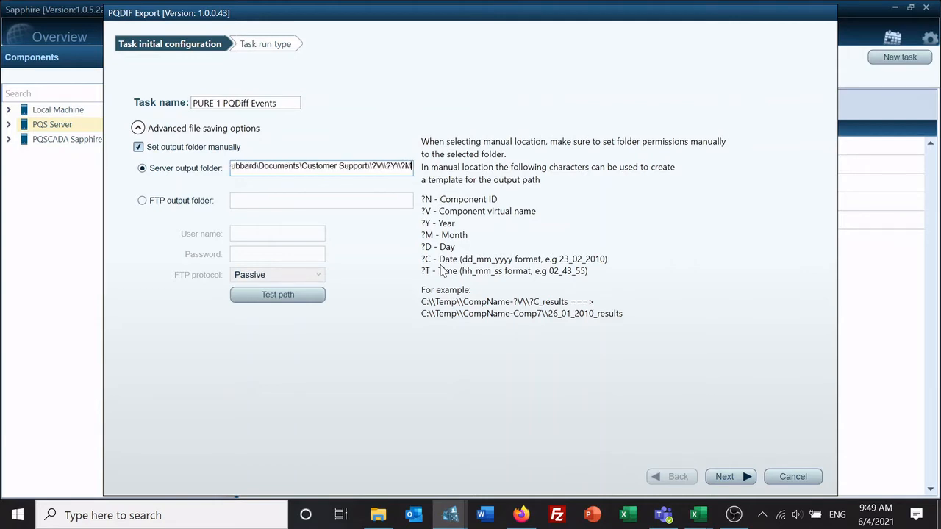
pyautogui.moveTo(390, 164)
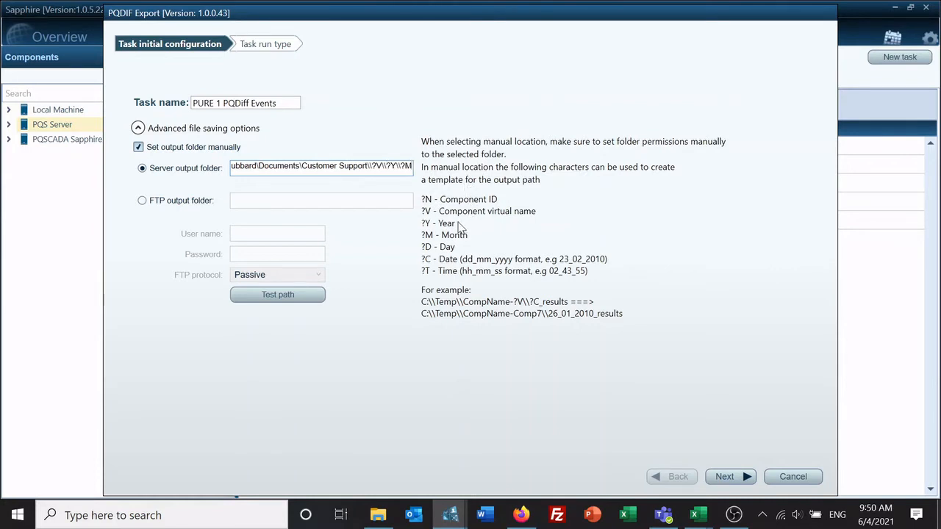
pyautogui.click(276, 294)
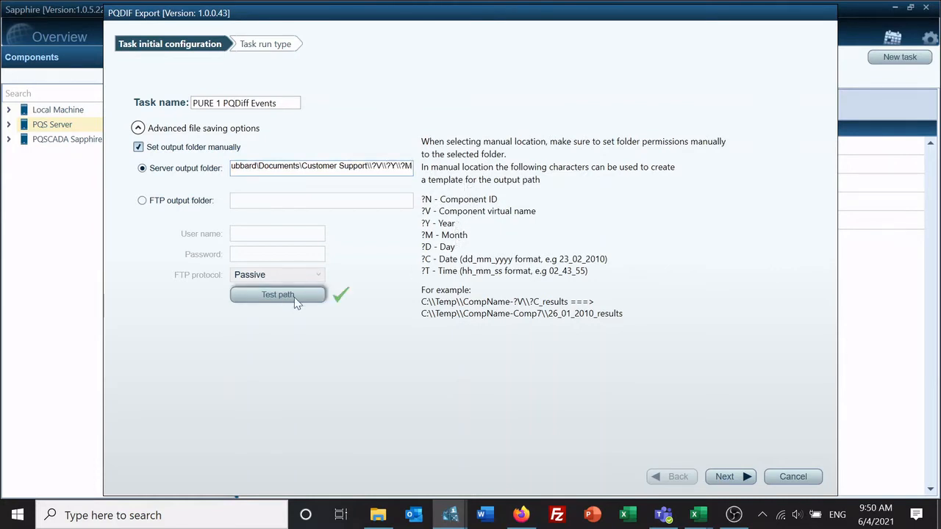
pyautogui.moveTo(328, 315)
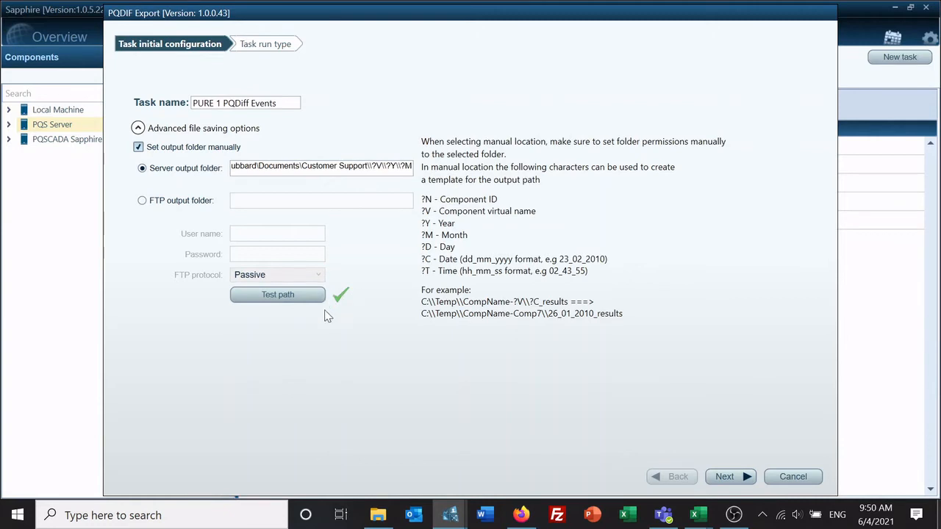
pyautogui.moveTo(352, 218)
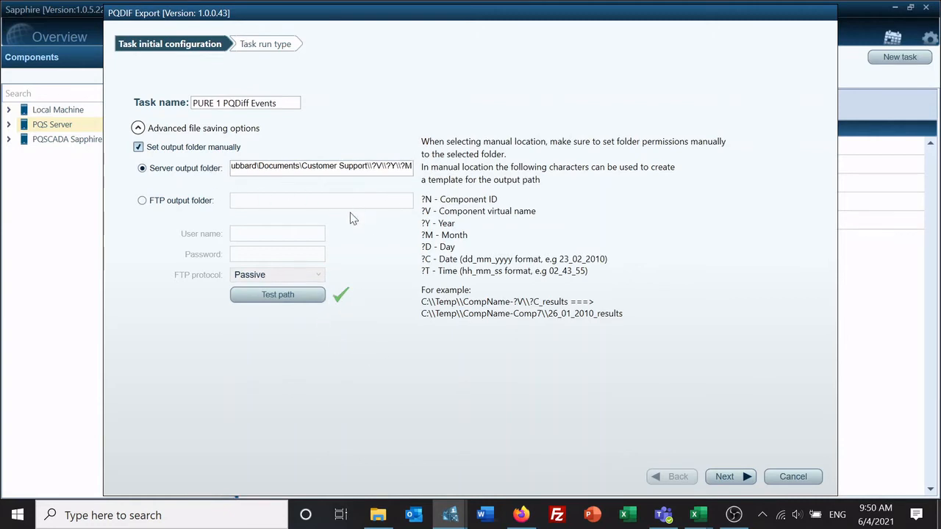
pyautogui.moveTo(723, 463)
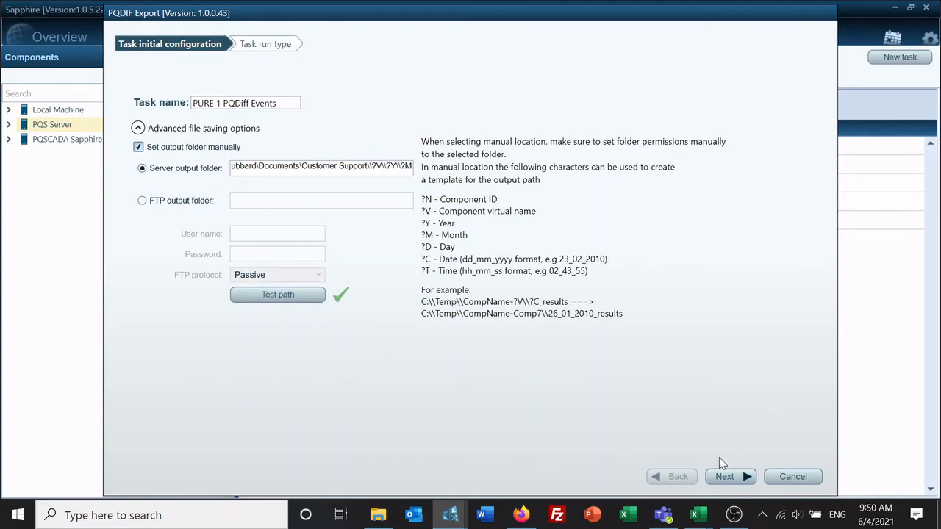
# - Choose an event-based task run, firing only on end events of the triggered component
pyautogui.click(723, 477)
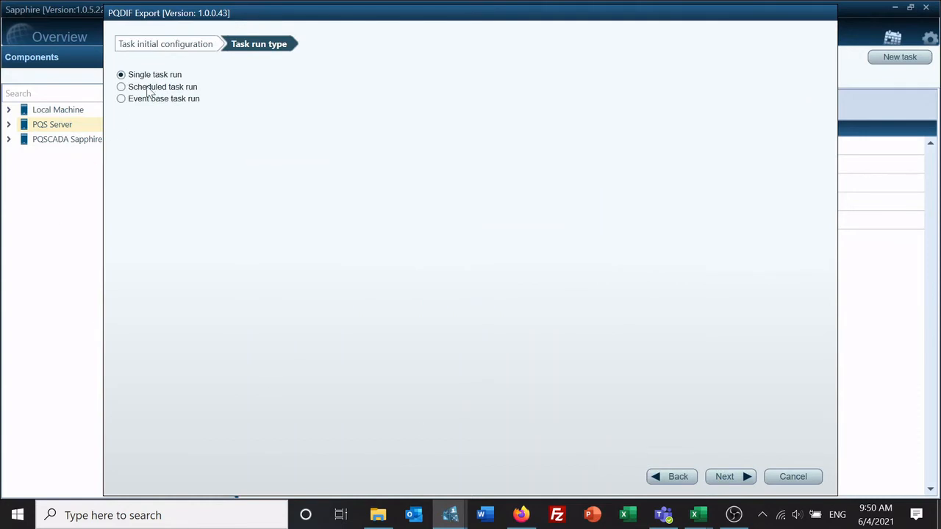
pyautogui.moveTo(154, 106)
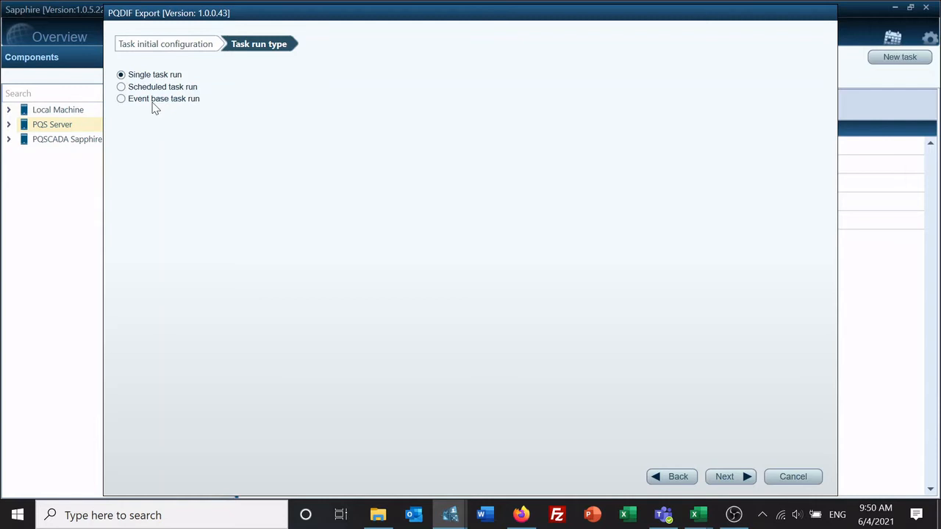
pyautogui.click(120, 99)
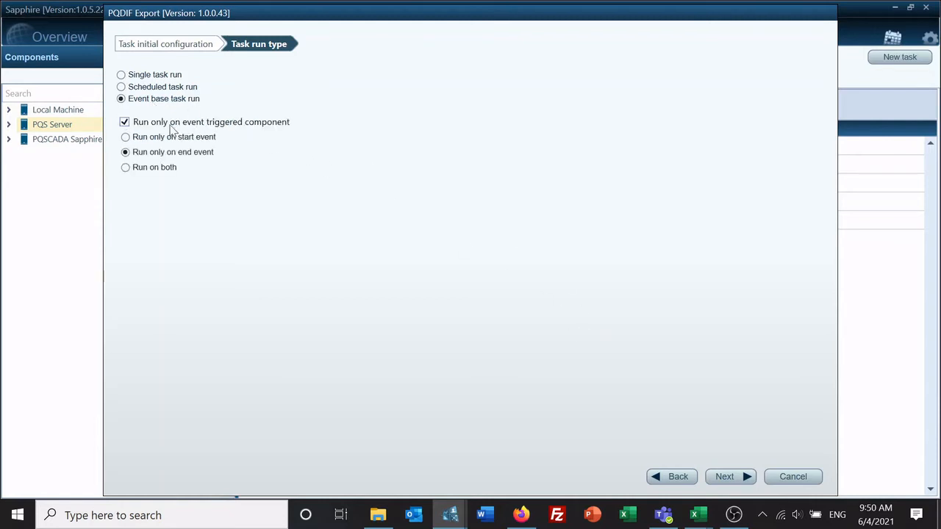
pyautogui.moveTo(232, 127)
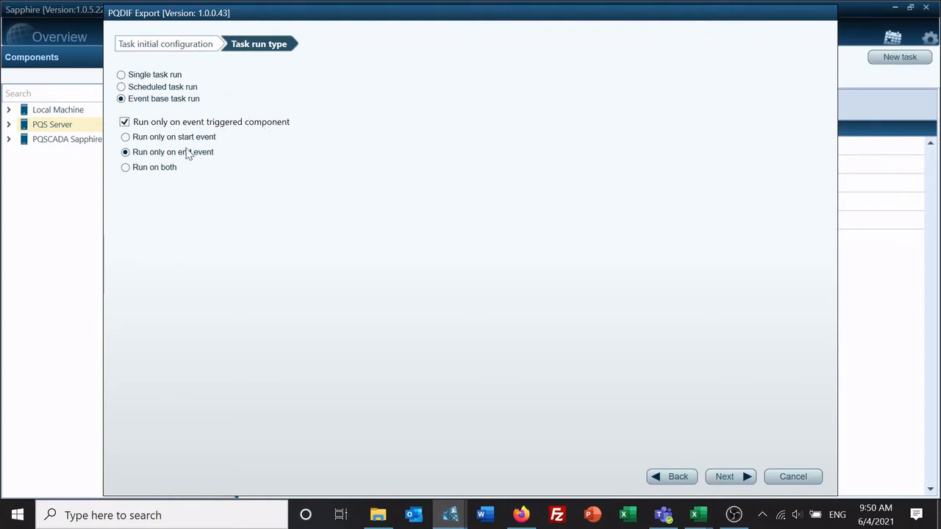
pyautogui.moveTo(216, 176)
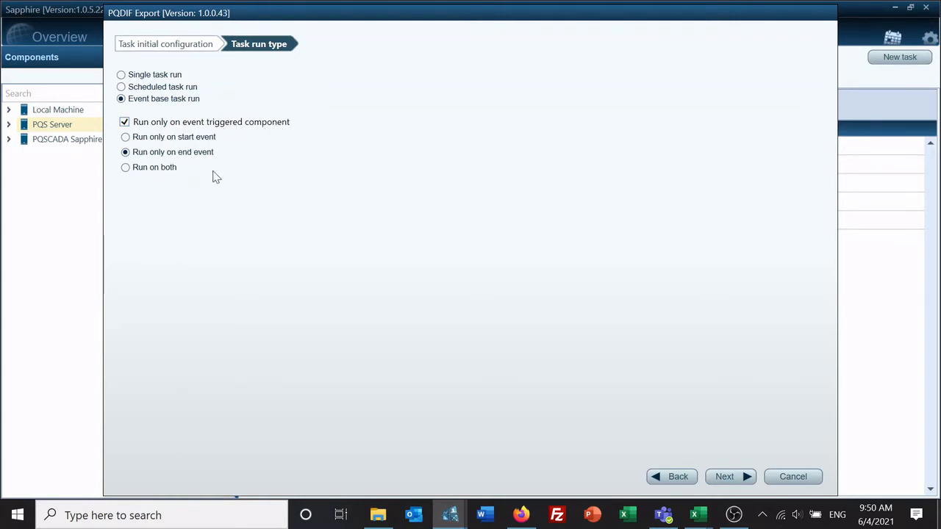
pyautogui.moveTo(211, 182)
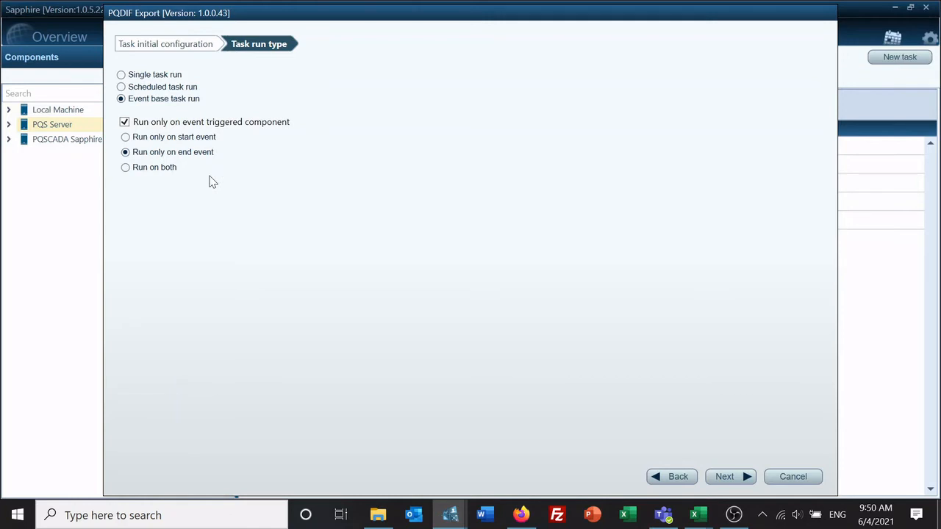
pyautogui.moveTo(438, 297)
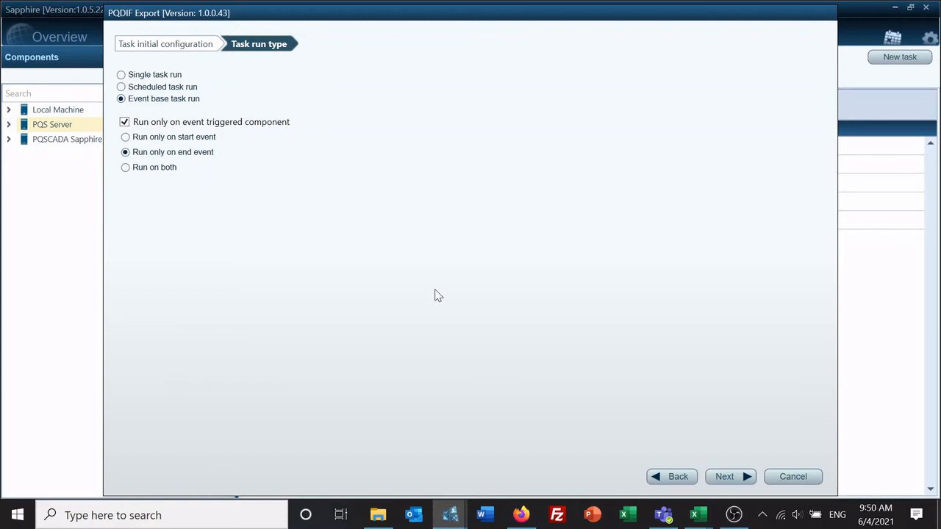
pyautogui.moveTo(663, 434)
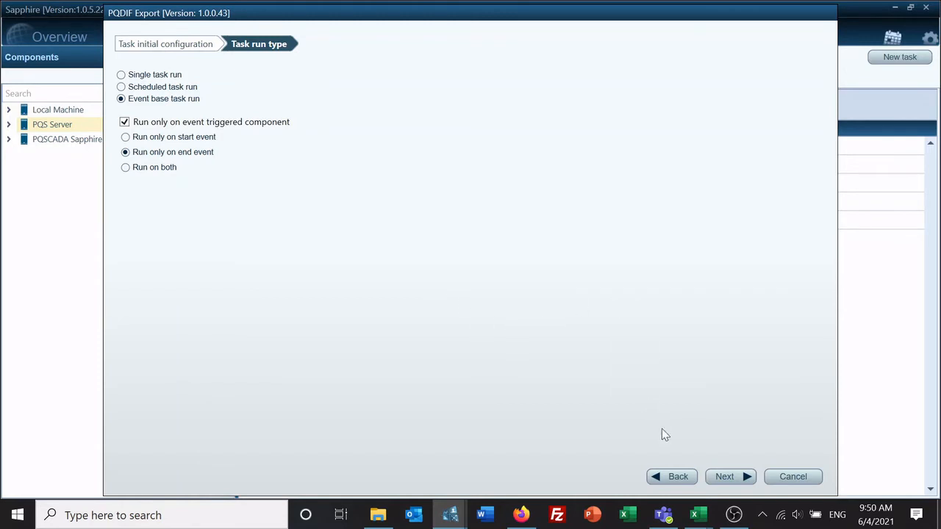
# - Add the Power Quality Dip event to the trigger events
pyautogui.click(723, 477)
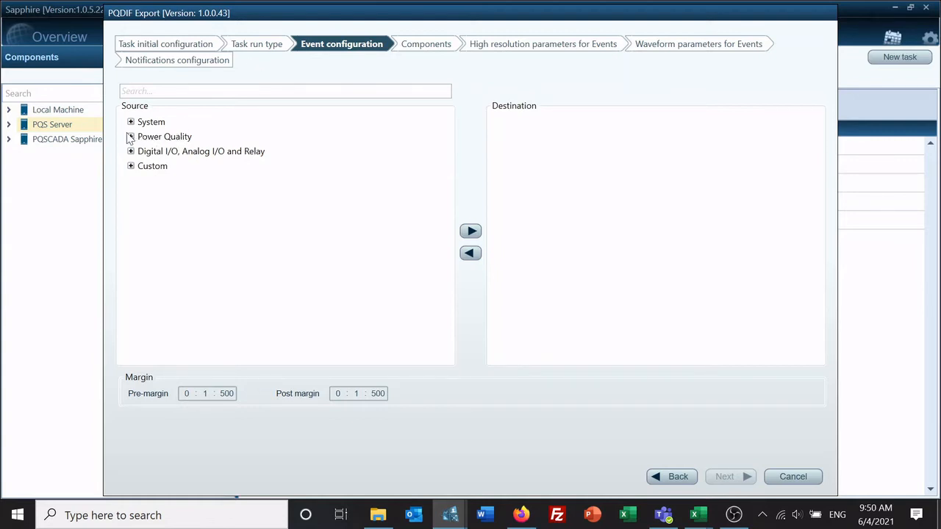
pyautogui.click(131, 137)
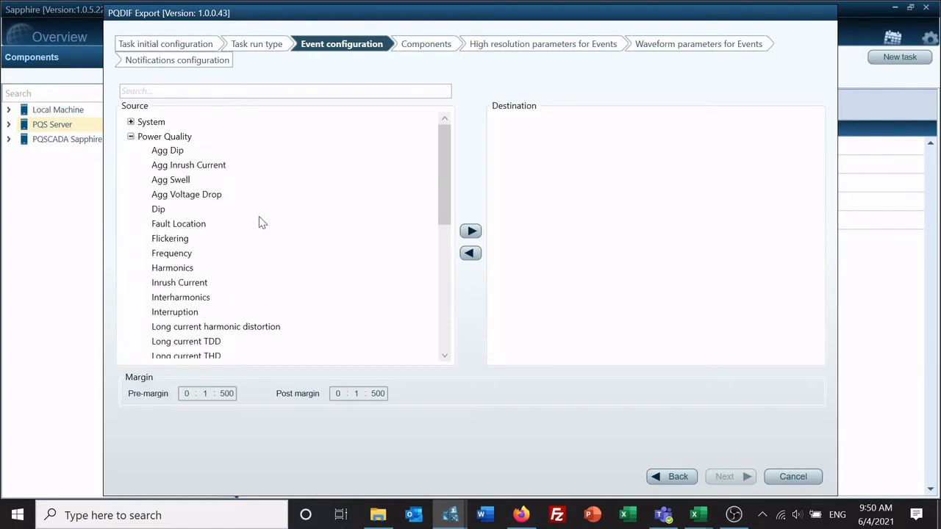
pyautogui.click(159, 173)
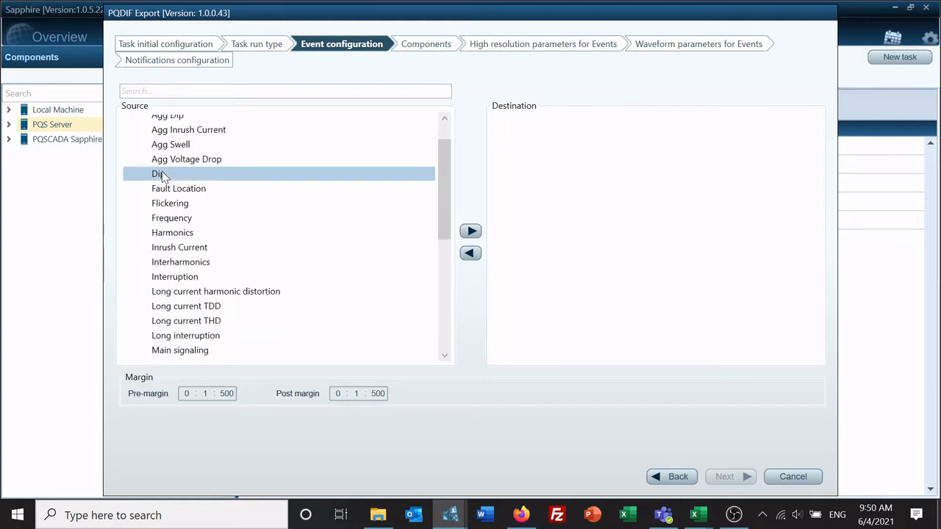
pyautogui.click(471, 230)
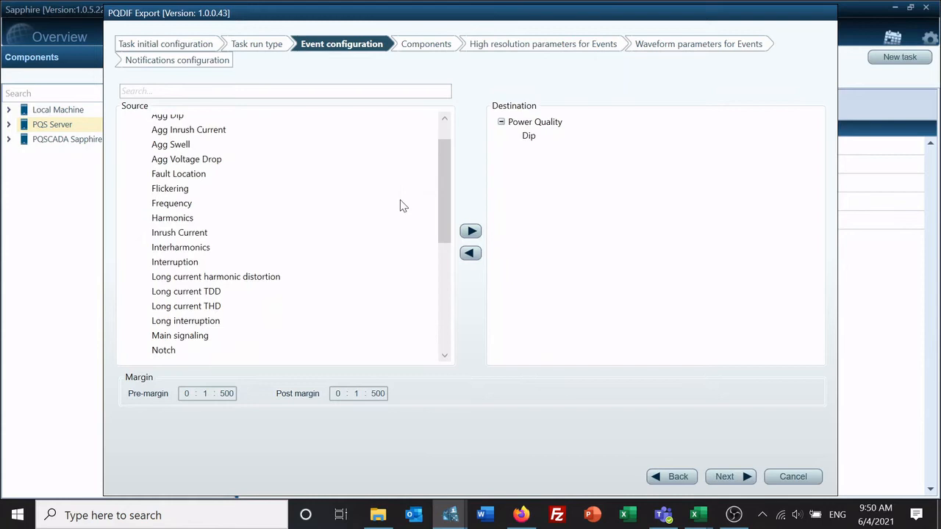
pyautogui.moveTo(197, 232)
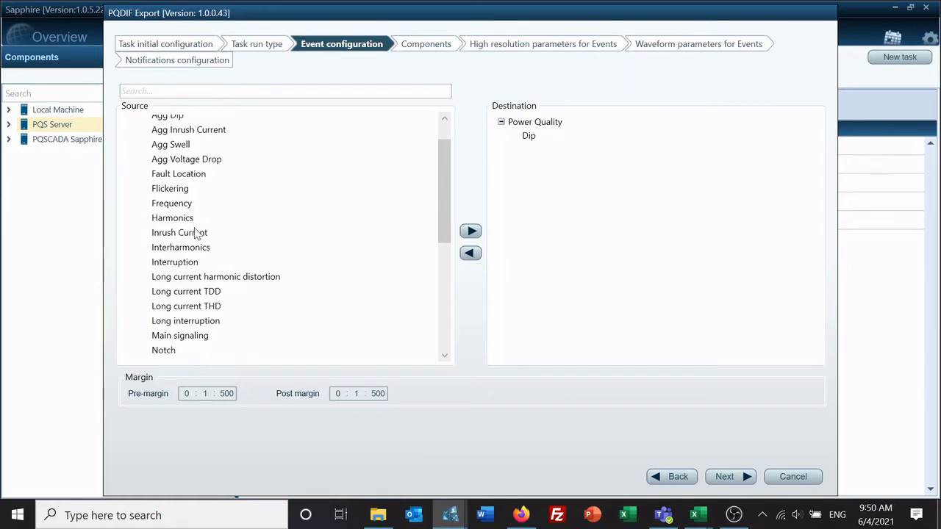
# - Add the Swell event as a trigger and continue to component selection
pyautogui.scroll(-3)
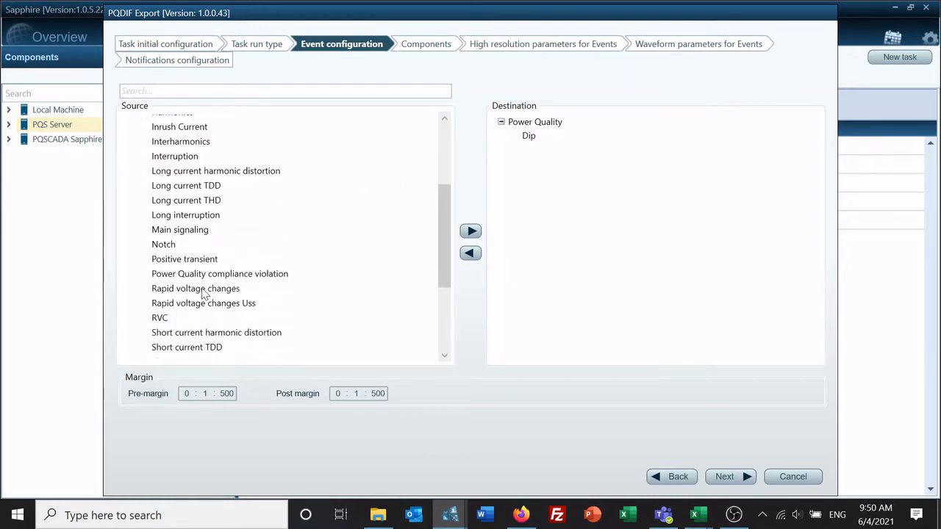
pyautogui.click(162, 320)
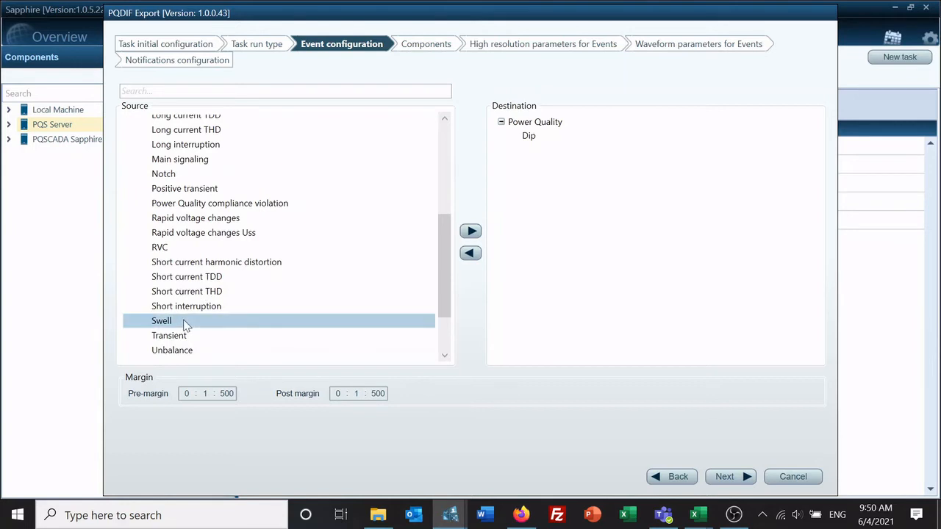
pyautogui.click(470, 231)
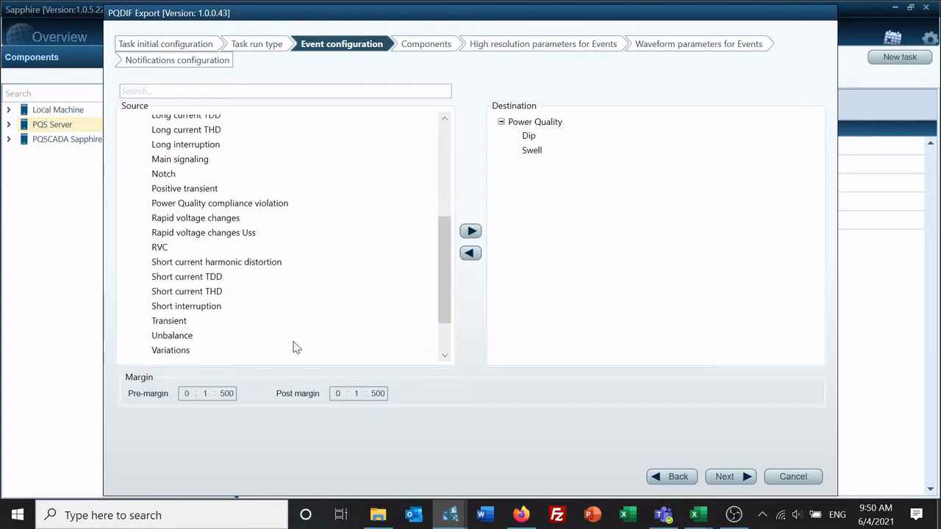
pyautogui.moveTo(176, 256)
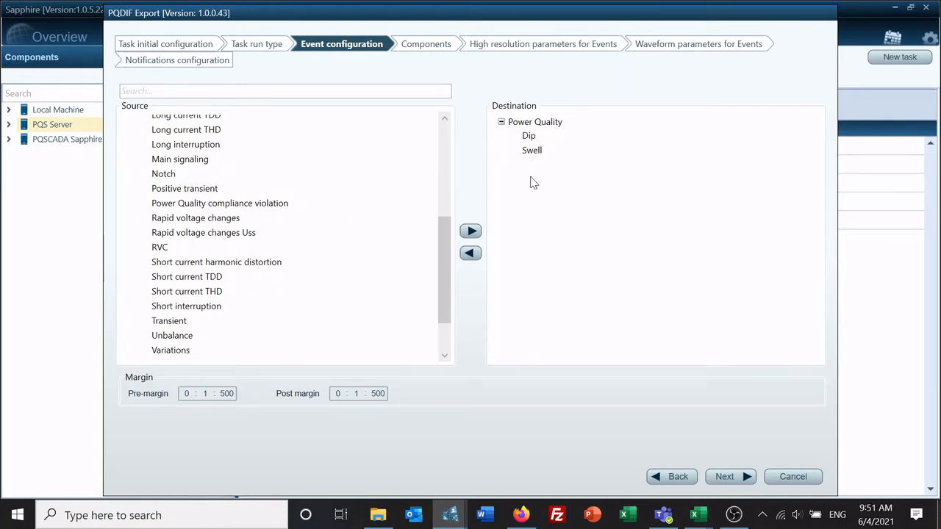
pyautogui.moveTo(529, 135)
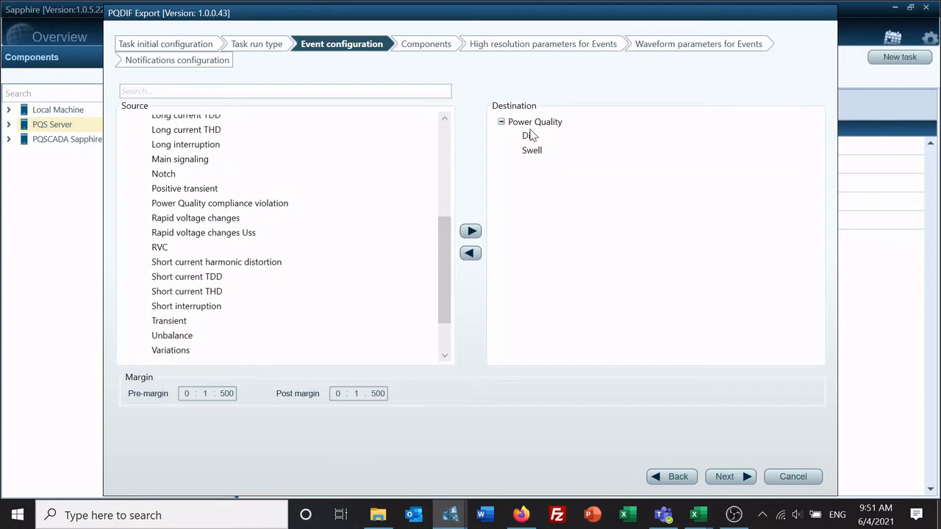
pyautogui.moveTo(550, 297)
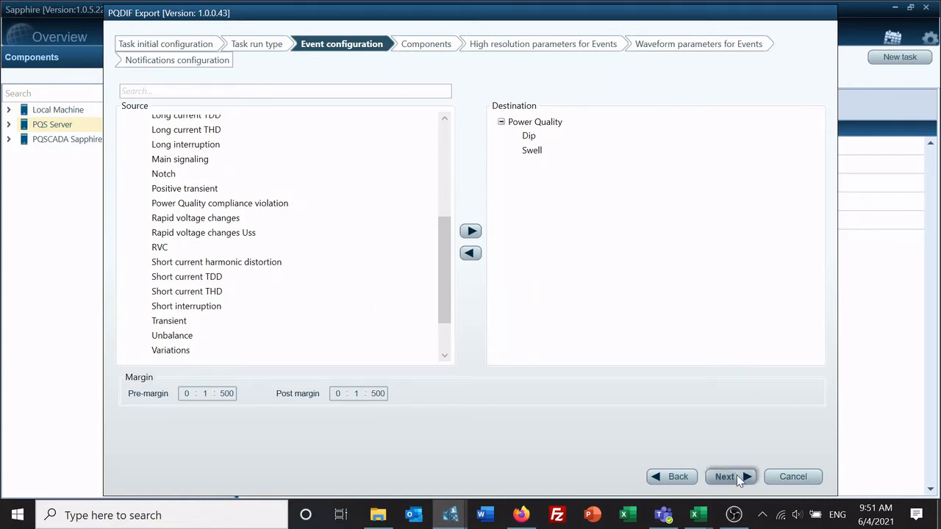
pyautogui.click(723, 476)
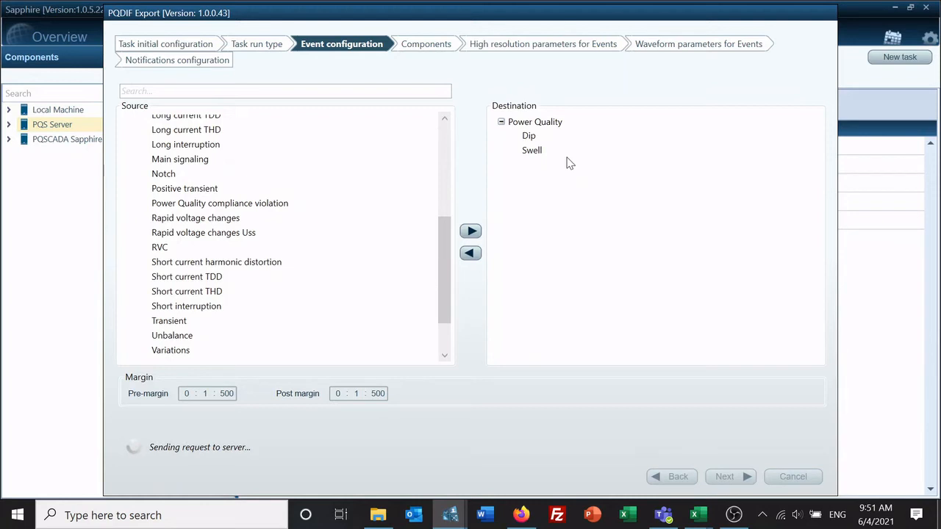
pyautogui.click(723, 477)
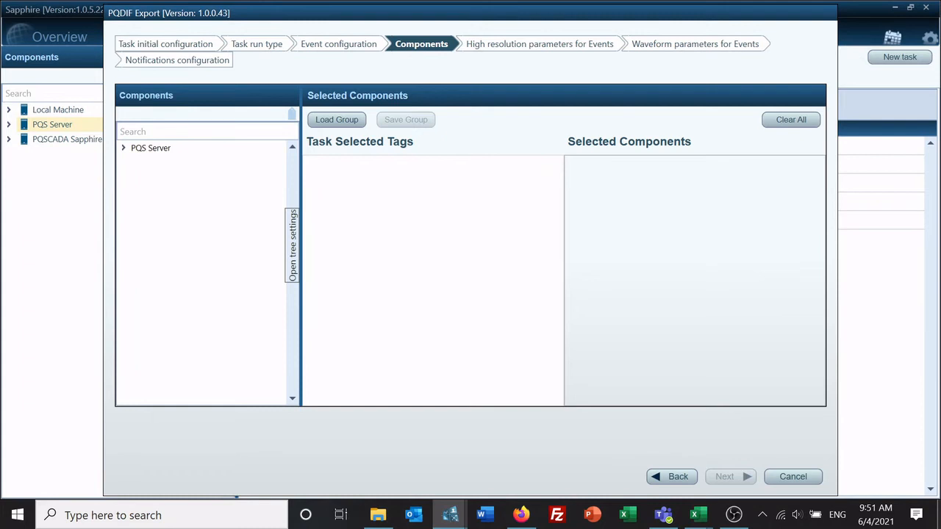
# - Select the Solar Farm WYE component from the PQS Server tree
pyautogui.click(123, 147)
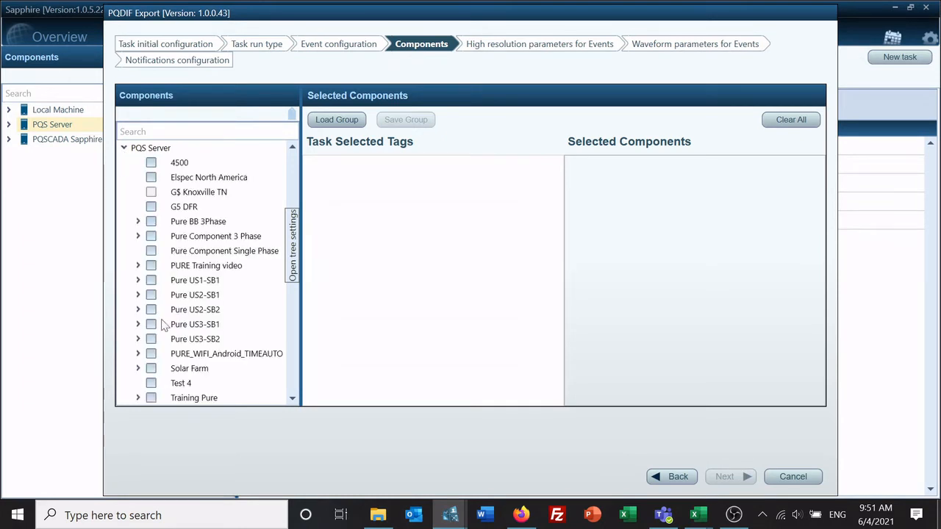
pyautogui.click(138, 368)
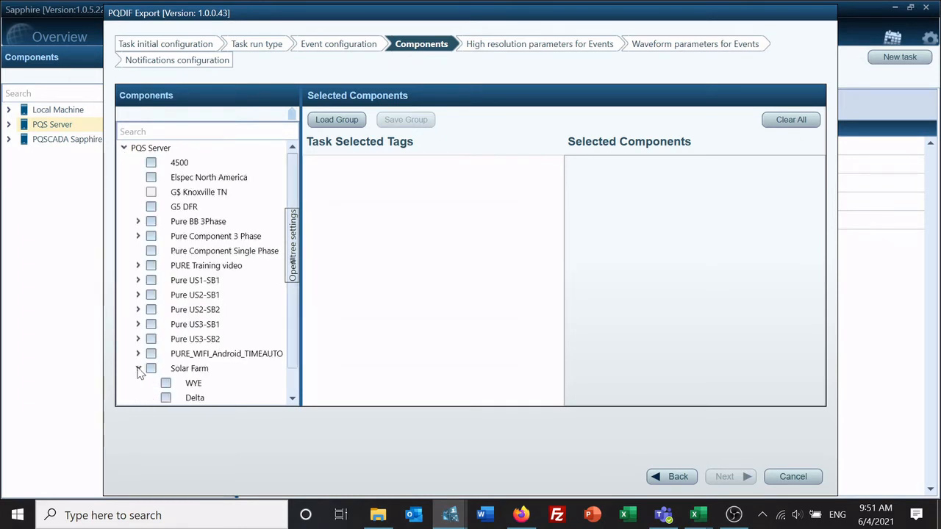
pyautogui.click(165, 382)
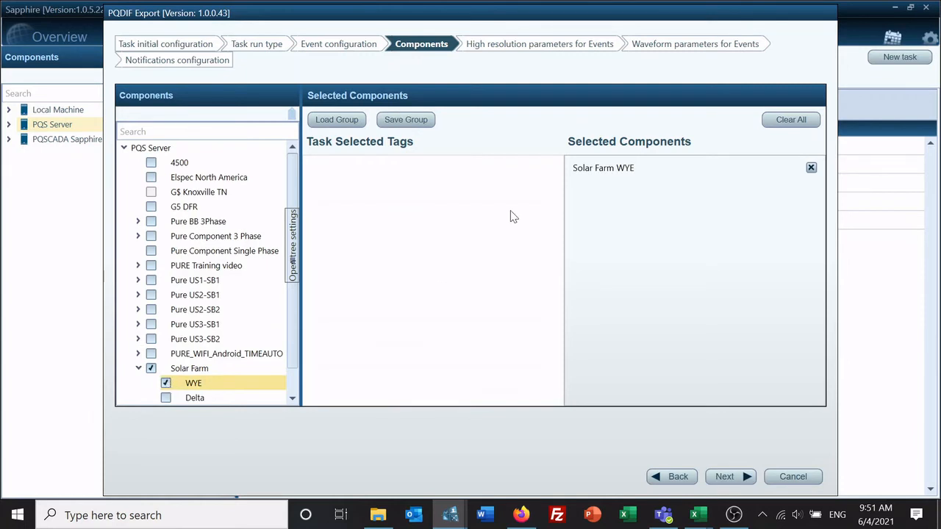
pyautogui.moveTo(628, 228)
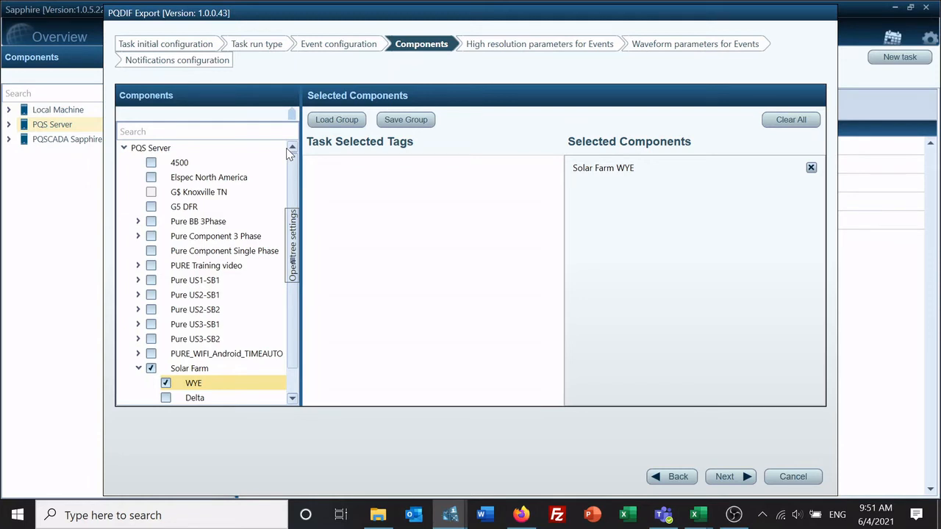
# - Show tags in the component tree and continue to the high-resolution parameters
pyautogui.click(293, 243)
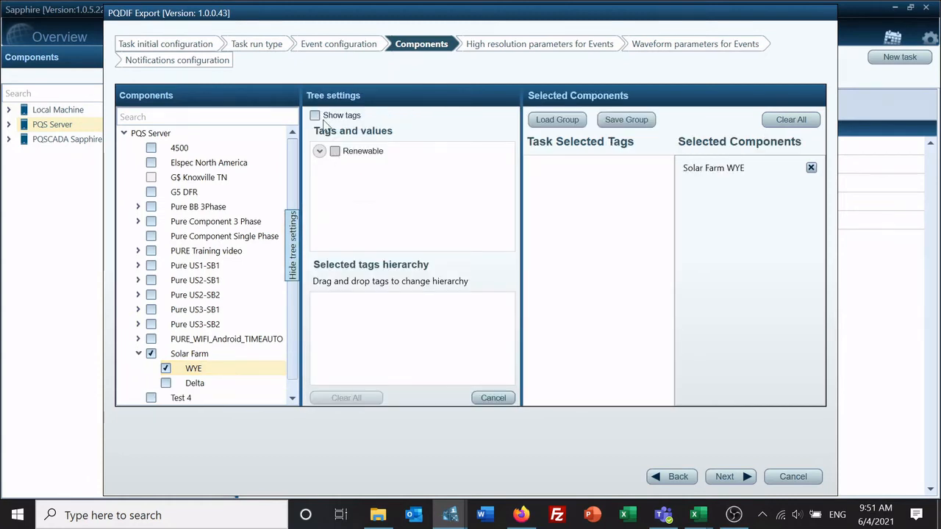
pyautogui.click(292, 247)
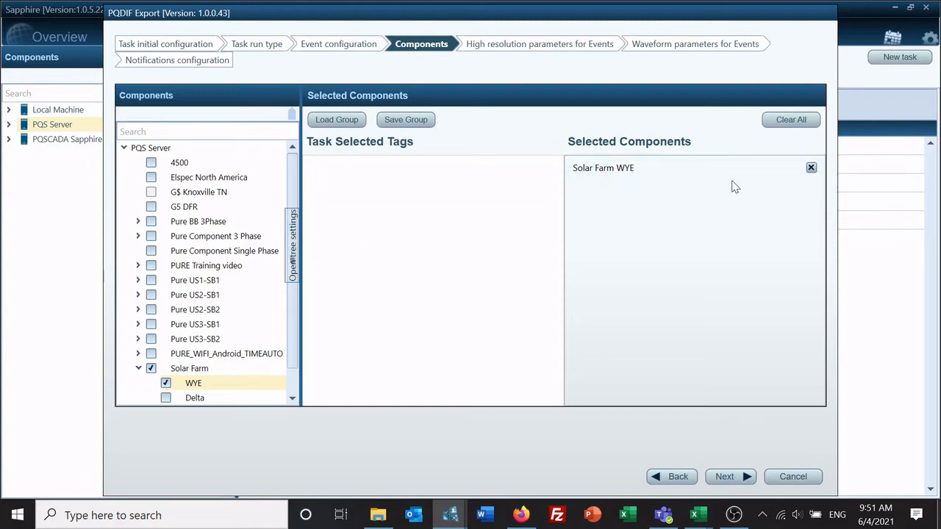
pyautogui.click(723, 476)
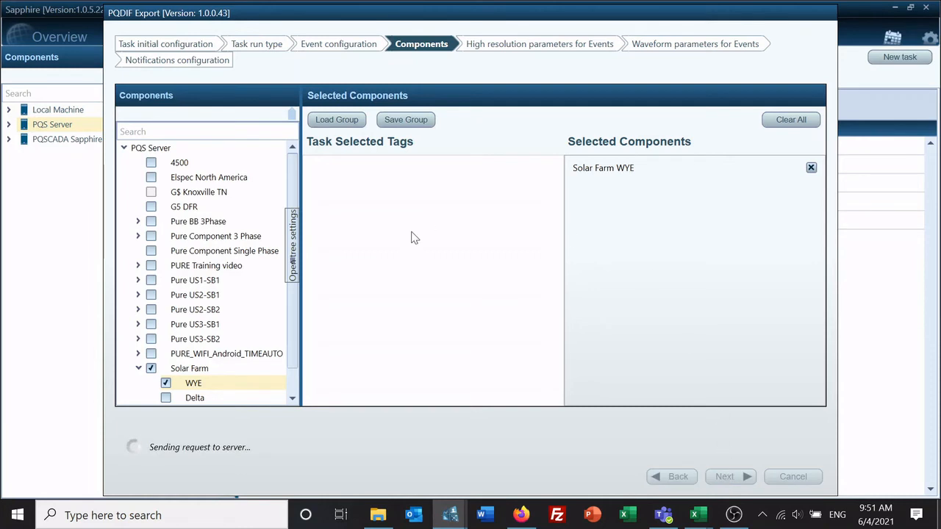
pyautogui.click(723, 476)
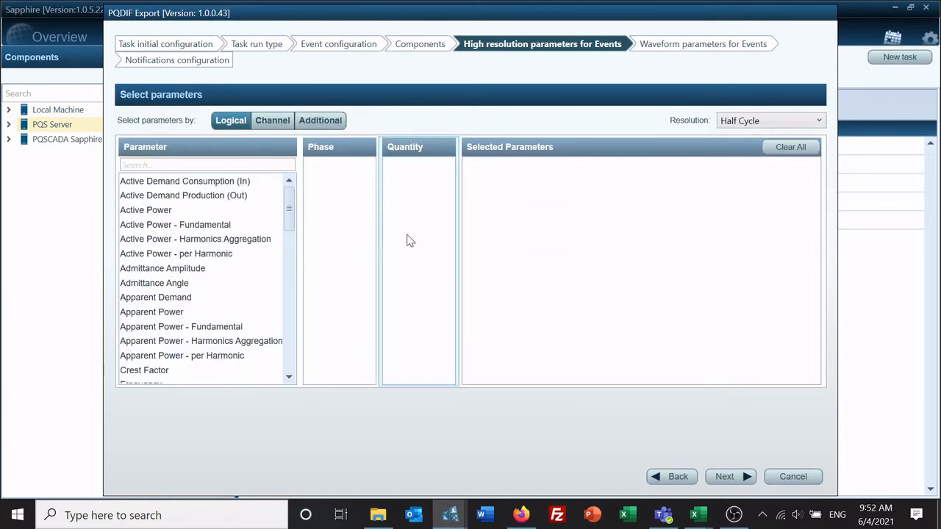
pyautogui.moveTo(410, 235)
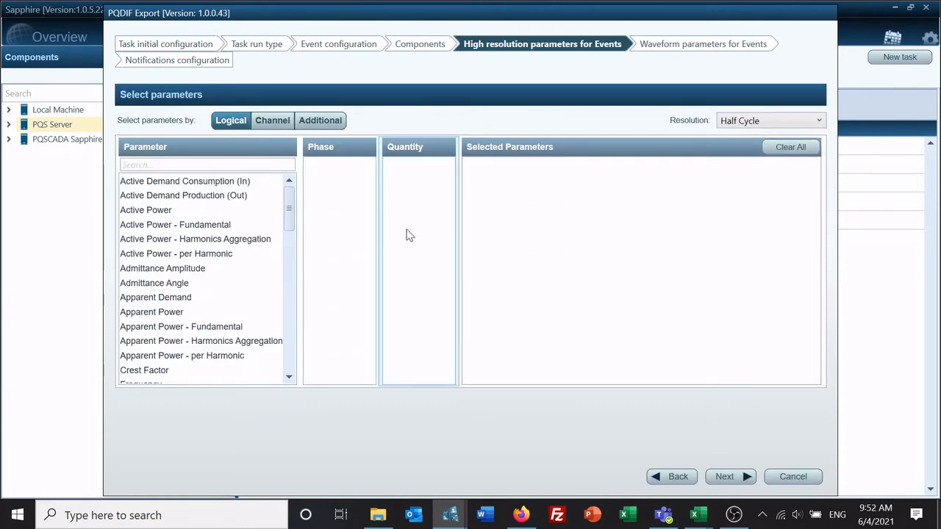
pyautogui.moveTo(609, 91)
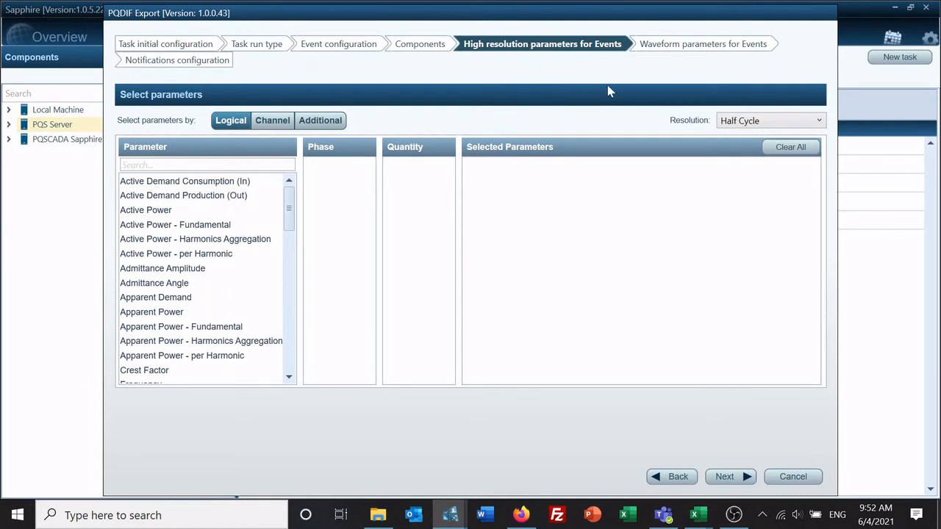
pyautogui.moveTo(713, 51)
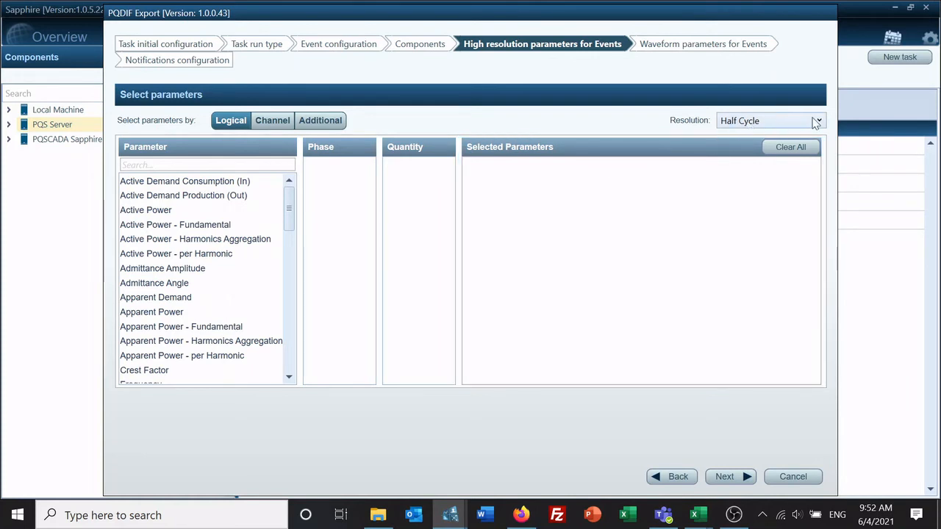
# - Set the resolution to Cycle and filter the parameters by 'rms'
pyautogui.click(817, 121)
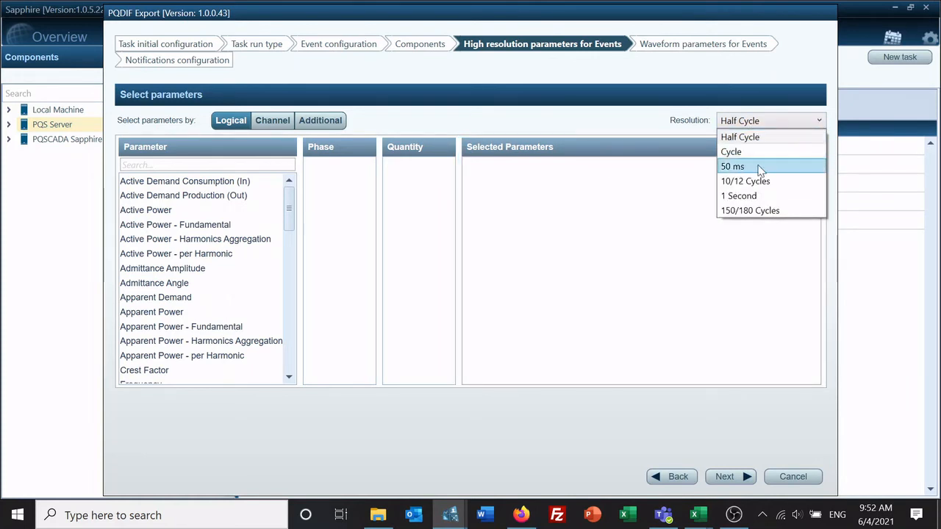
pyautogui.moveTo(756, 214)
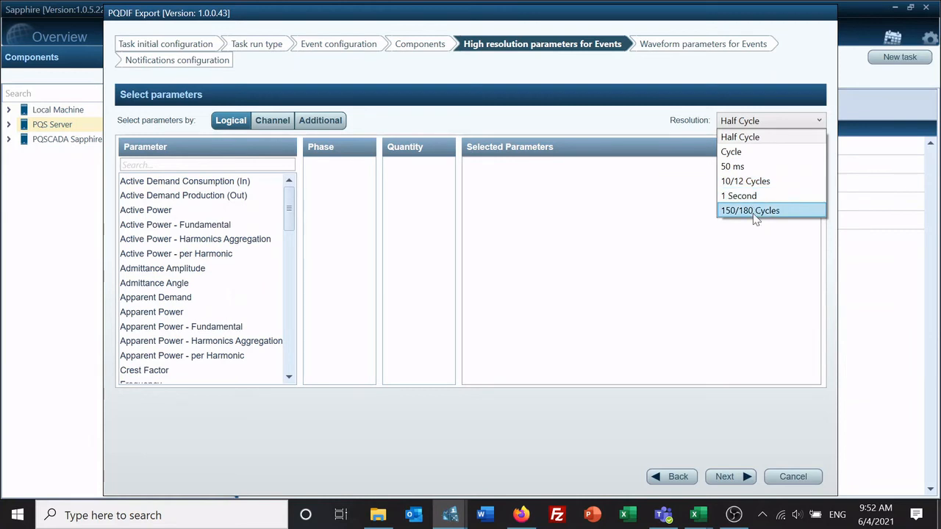
pyautogui.moveTo(732, 152)
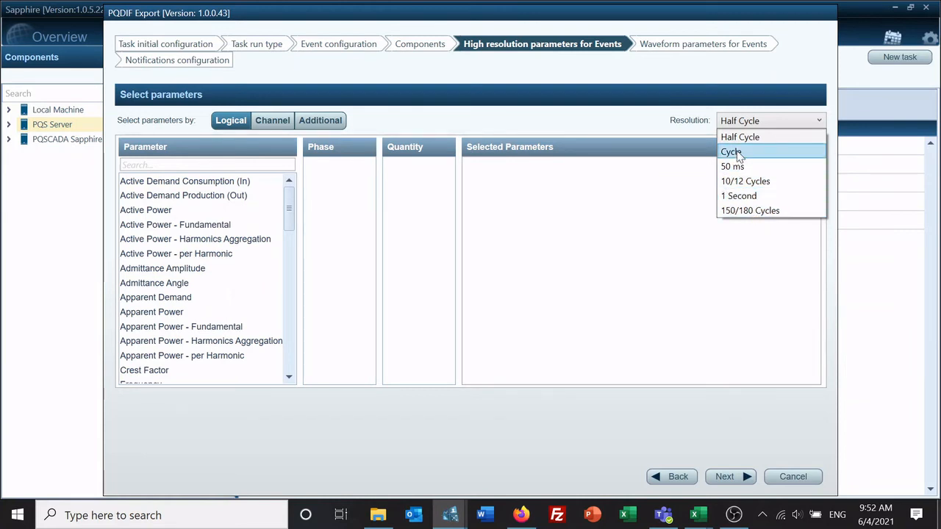
pyautogui.click(731, 152)
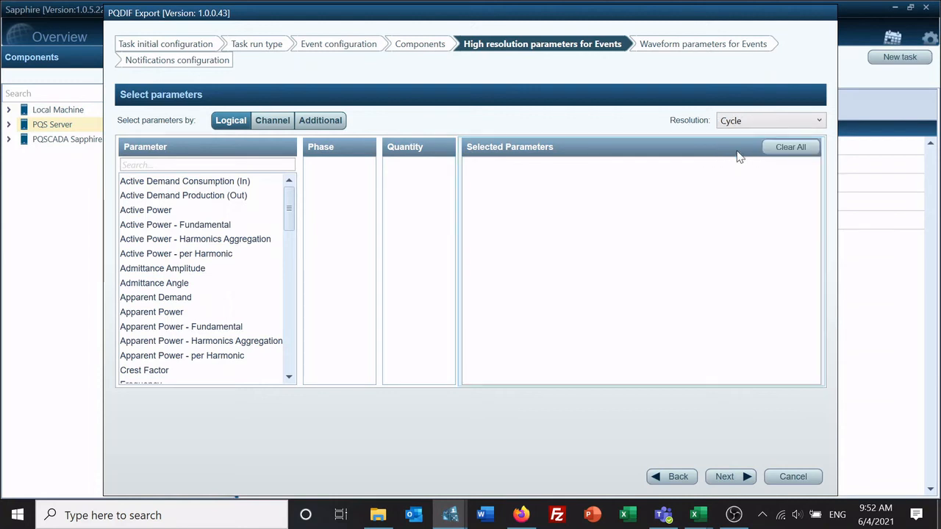
pyautogui.click(208, 165)
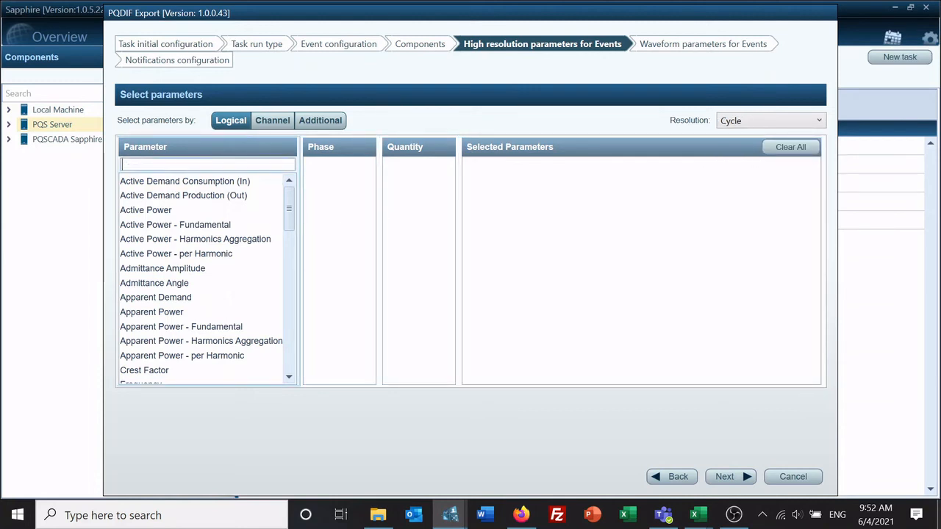
pyautogui.write('rms')
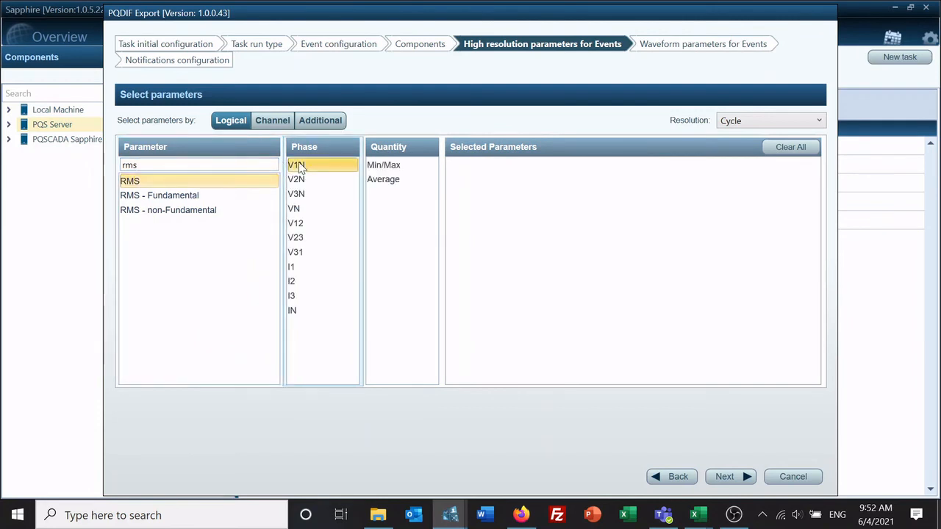
# - Add RMS min/max for the phase voltages and currents
pyautogui.click(296, 266)
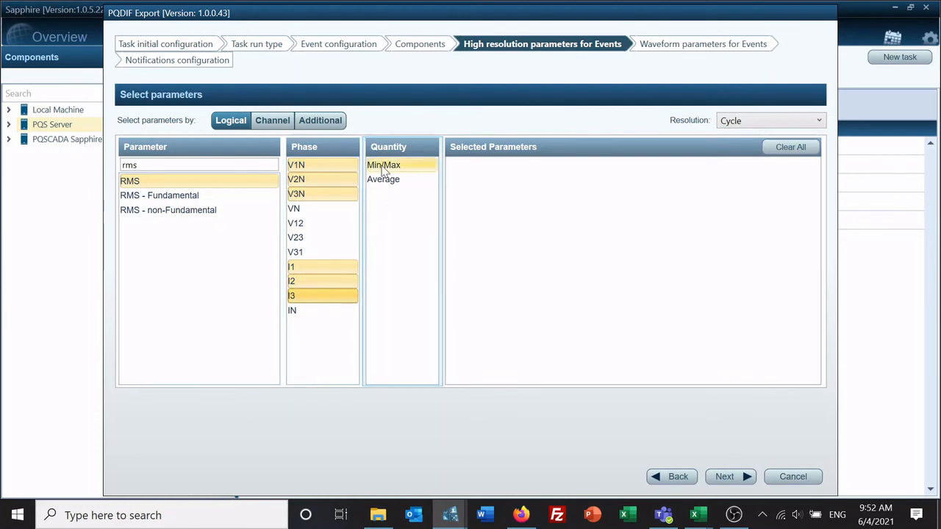
pyautogui.click(382, 179)
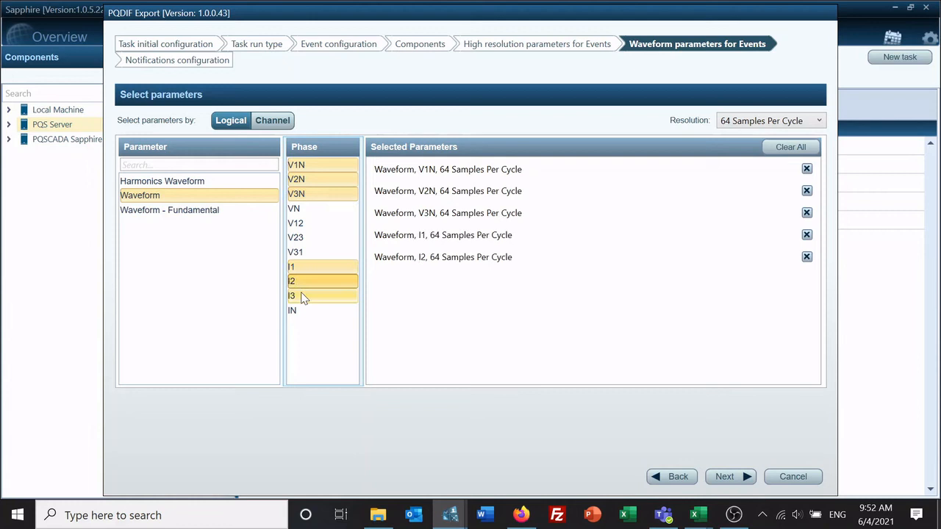
# - Add I3 to the waveform export at 64 samples per cycle and continue to notifications
pyautogui.click(818, 121)
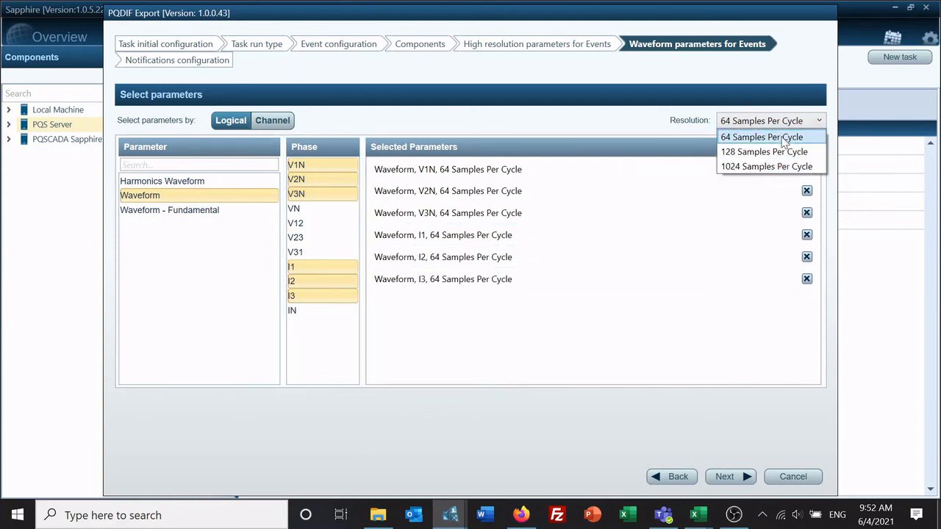
pyautogui.click(762, 137)
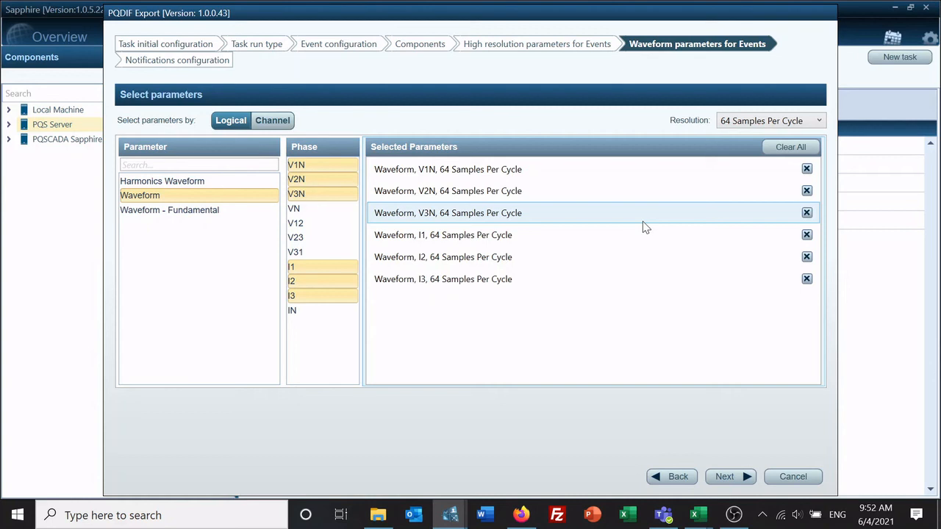
pyautogui.click(723, 476)
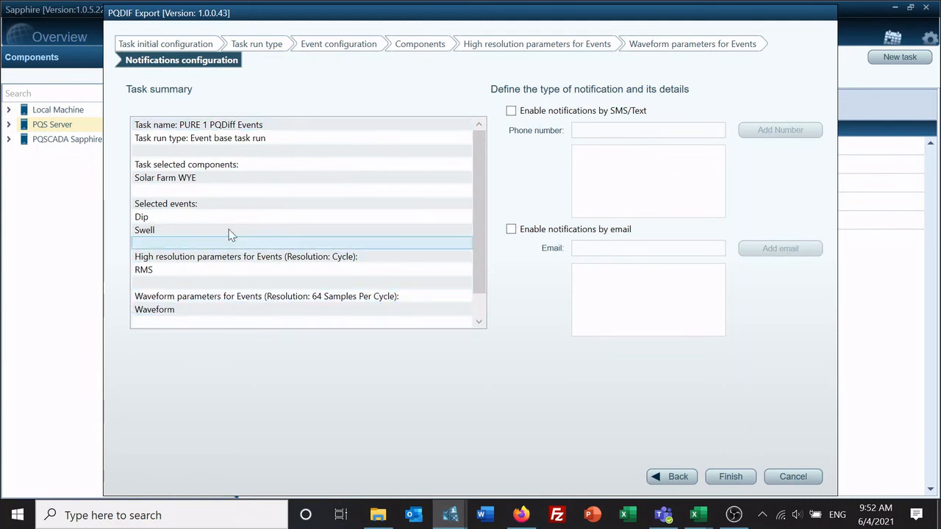
# - Leave SMS and email notifications off and finish creating the task
pyautogui.click(200, 138)
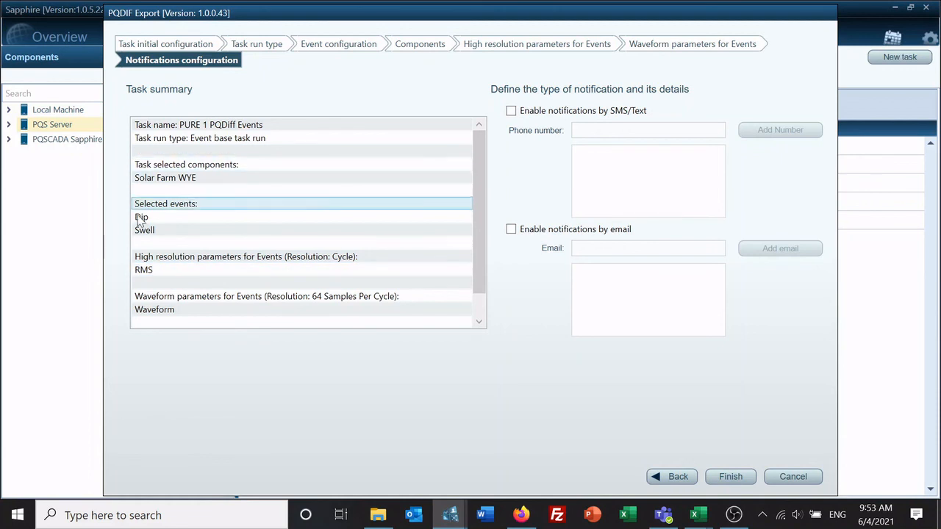
pyautogui.click(194, 170)
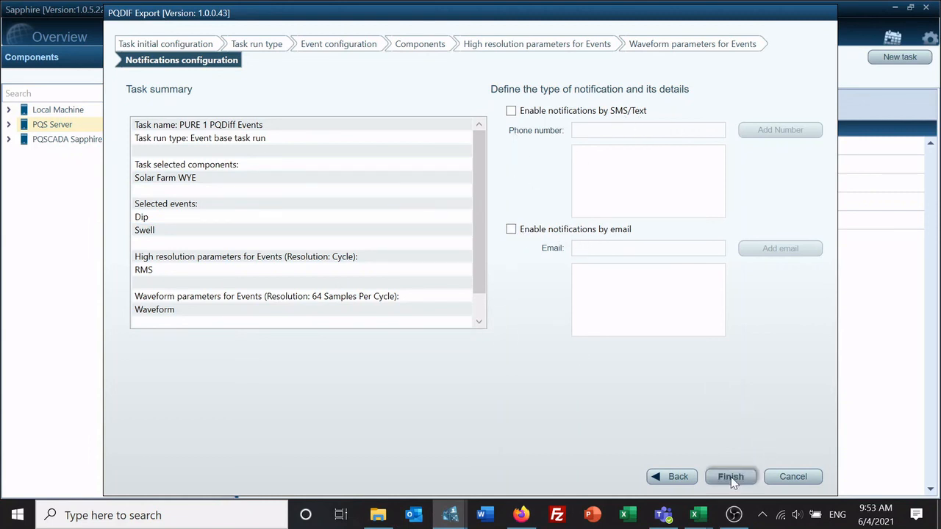
pyautogui.click(729, 476)
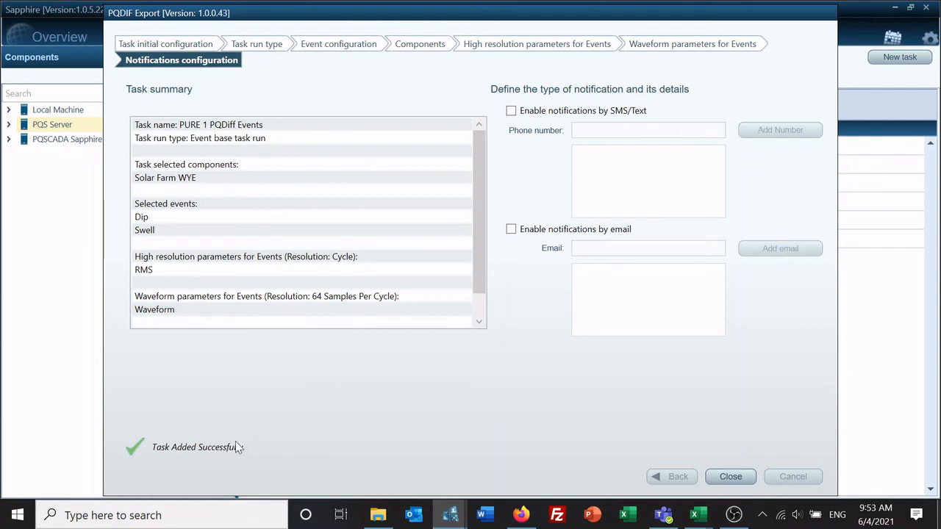
# - Close the wizard, returning to the tasks list showing PURE 1 PQDiff Events as Idle
pyautogui.click(729, 476)
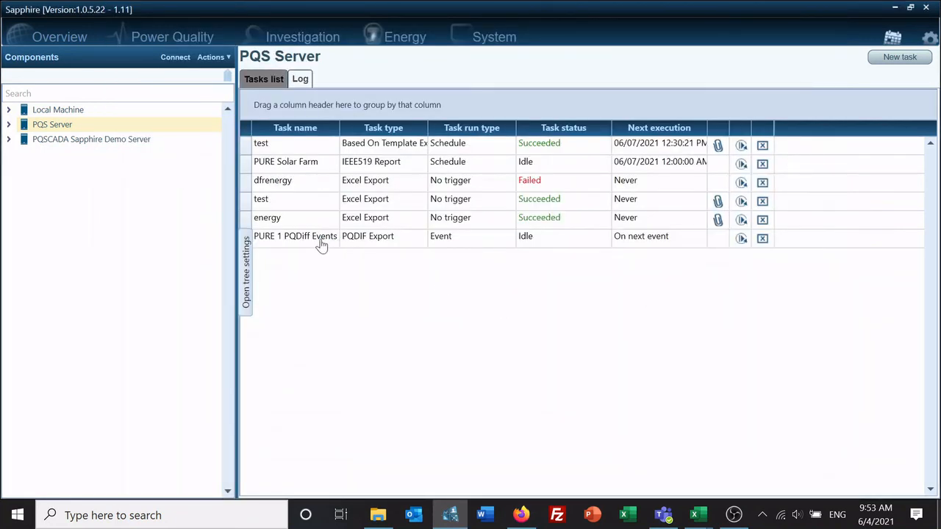
pyautogui.moveTo(660, 247)
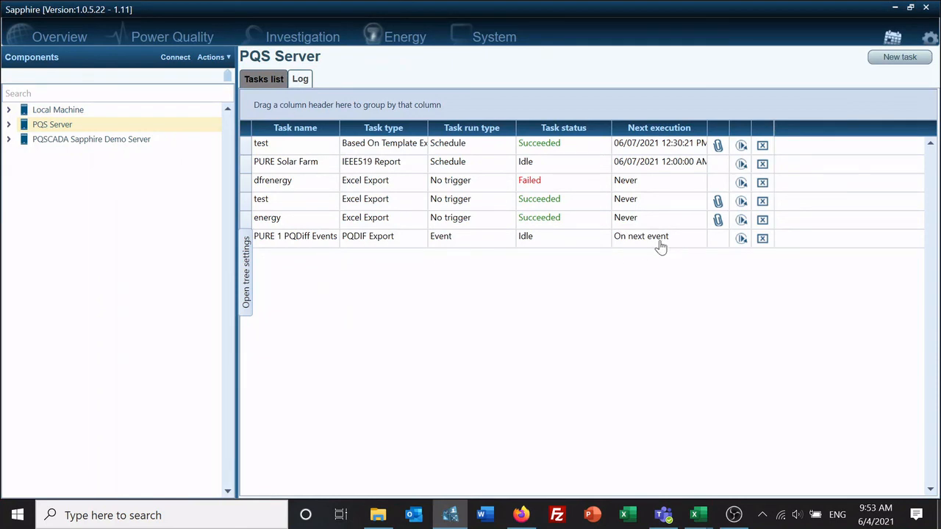
pyautogui.moveTo(717, 223)
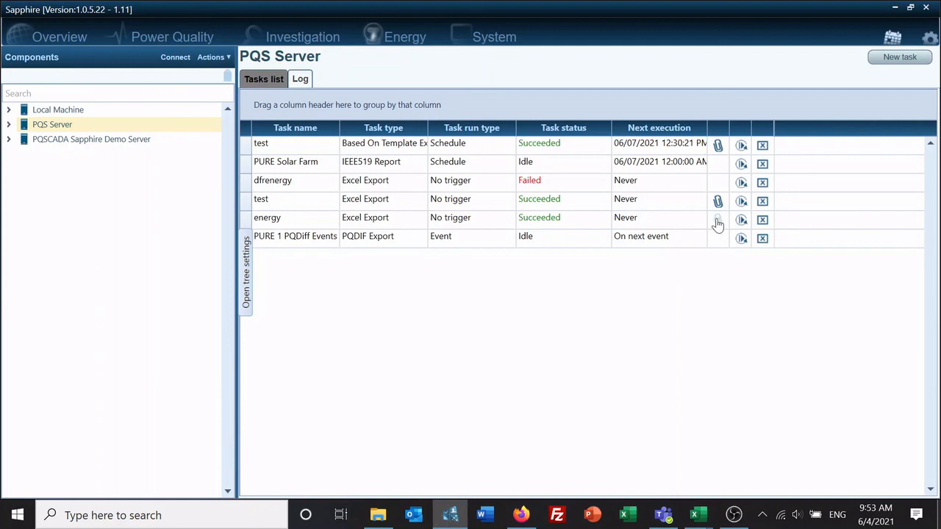
pyautogui.moveTo(542, 247)
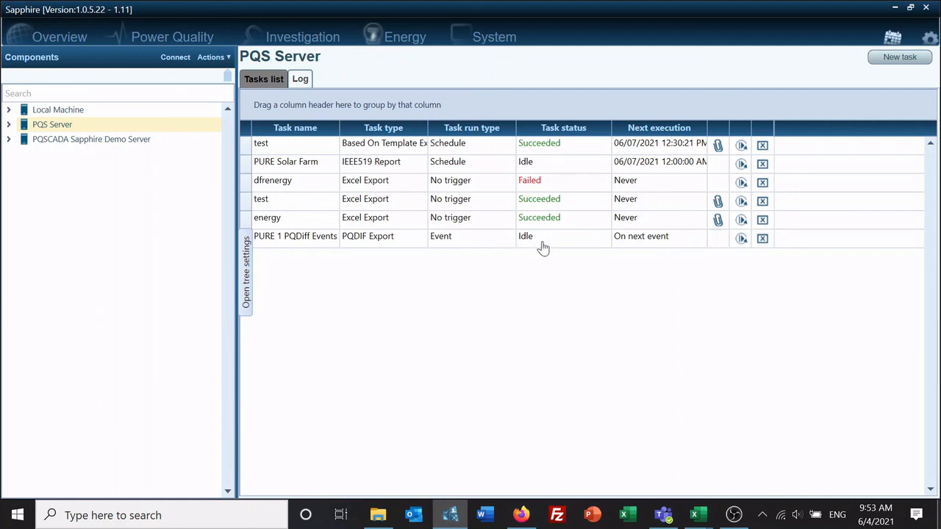
pyautogui.moveTo(482, 269)
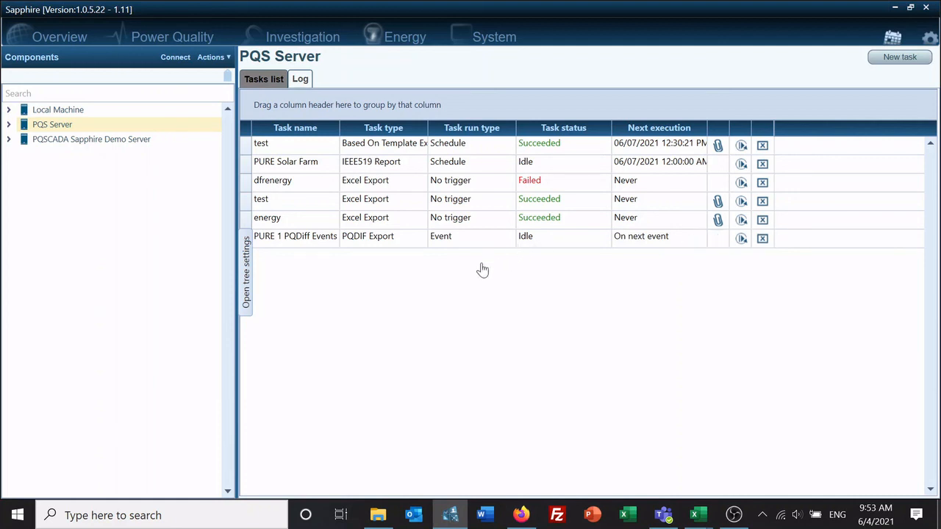